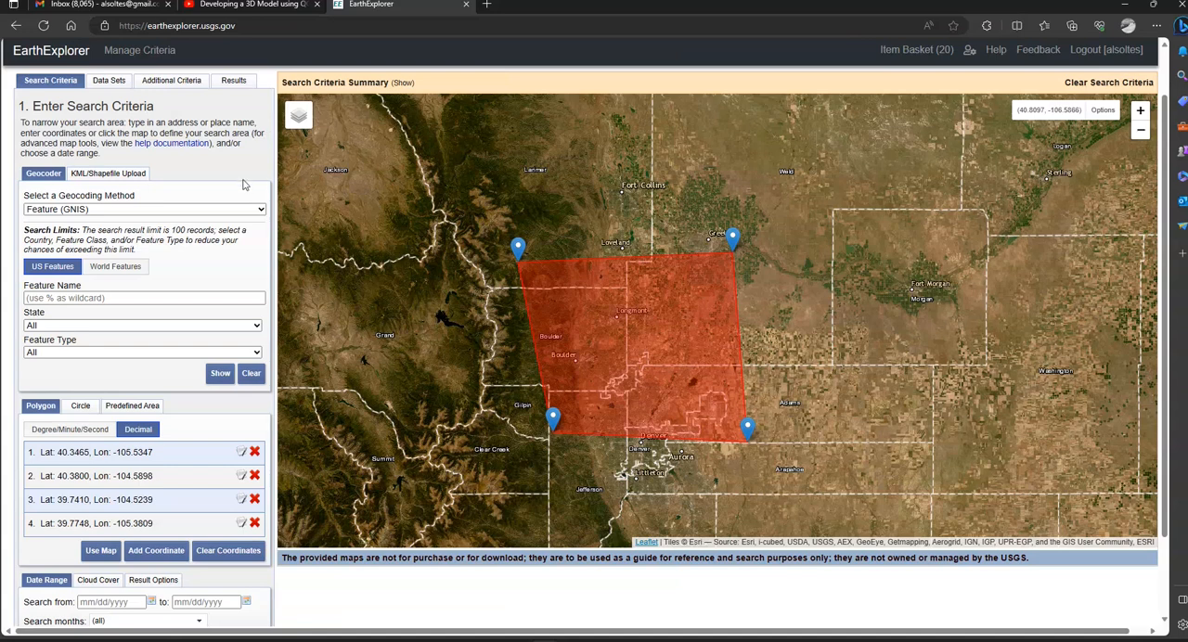
{"action": "mouse_move", "coordinate": [195, 273]}
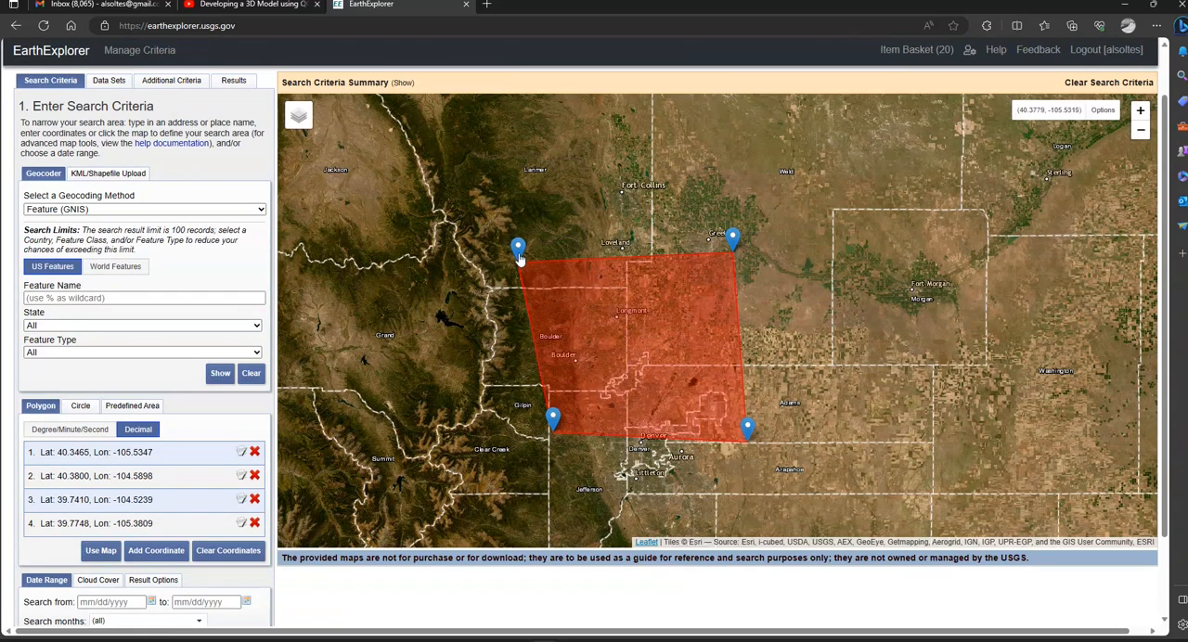
- Move the polygon's northwest corner east and place a new fifth vertex on its western edge
{"action": "left_click_drag", "start_coordinate": [518, 249], "coordinate": [545, 249]}
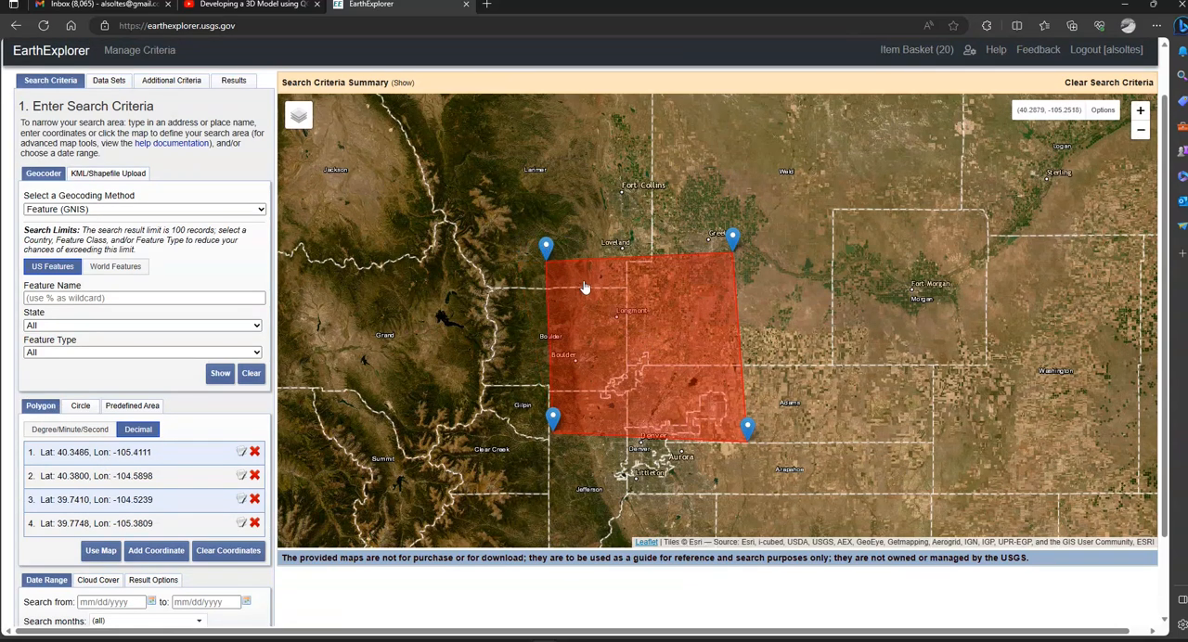
{"action": "mouse_move", "coordinate": [565, 321]}
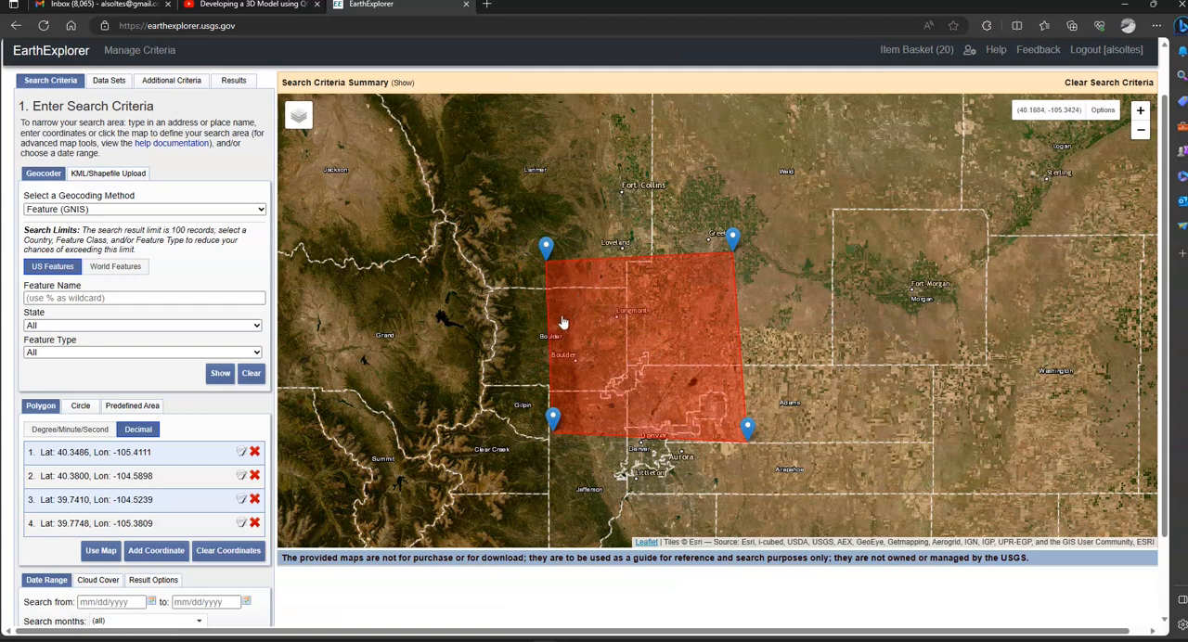
{"action": "mouse_move", "coordinate": [560, 327]}
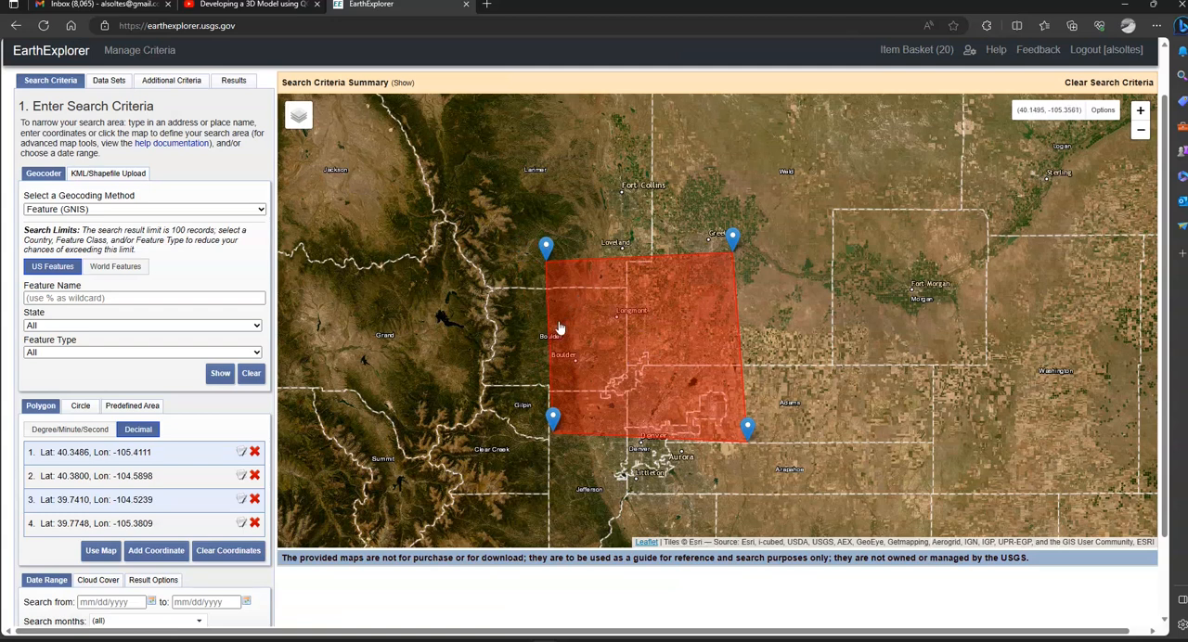
{"action": "left_click", "coordinate": [803, 312]}
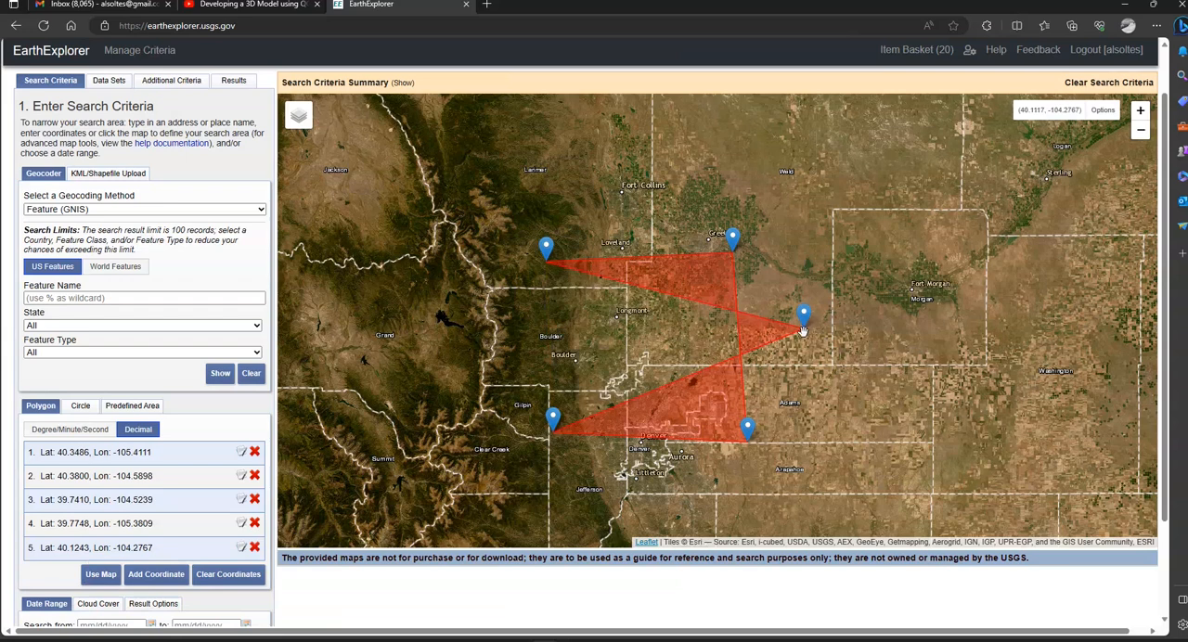
{"action": "left_click_drag", "start_coordinate": [804, 313], "coordinate": [555, 332]}
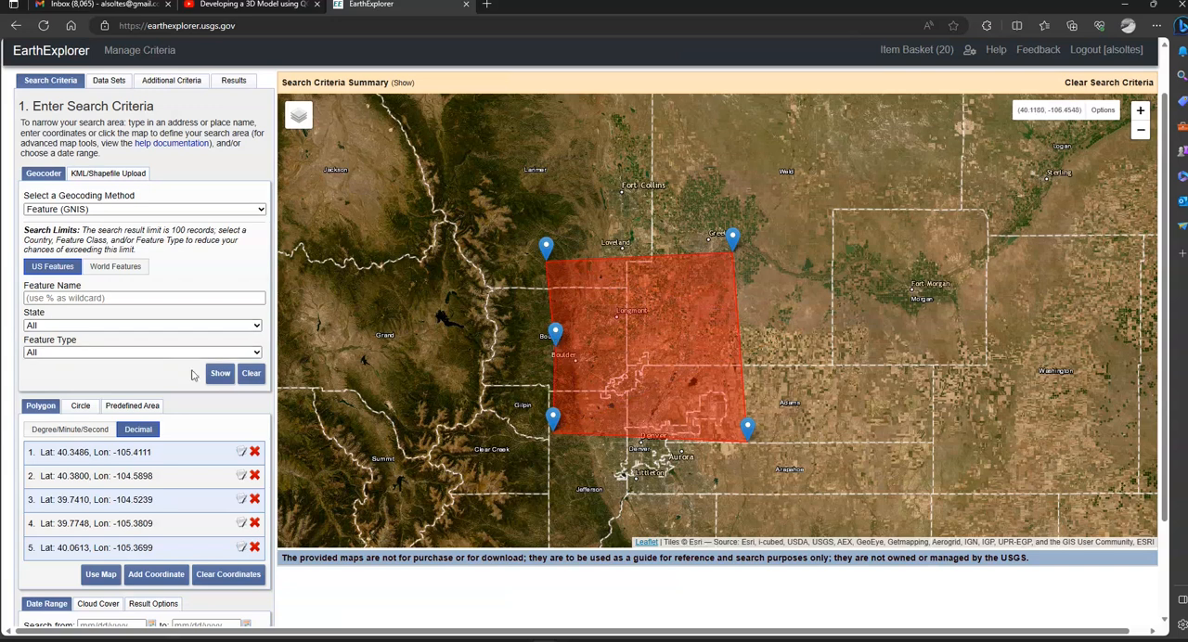
{"action": "mouse_move", "coordinate": [627, 362]}
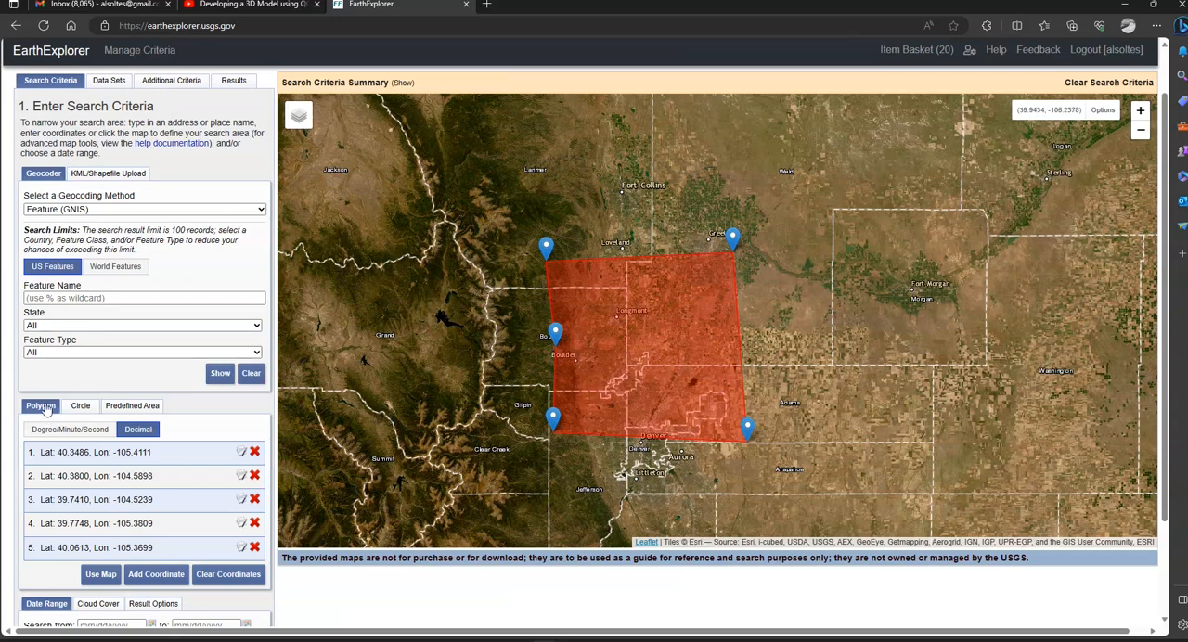
{"action": "mouse_move", "coordinate": [523, 428]}
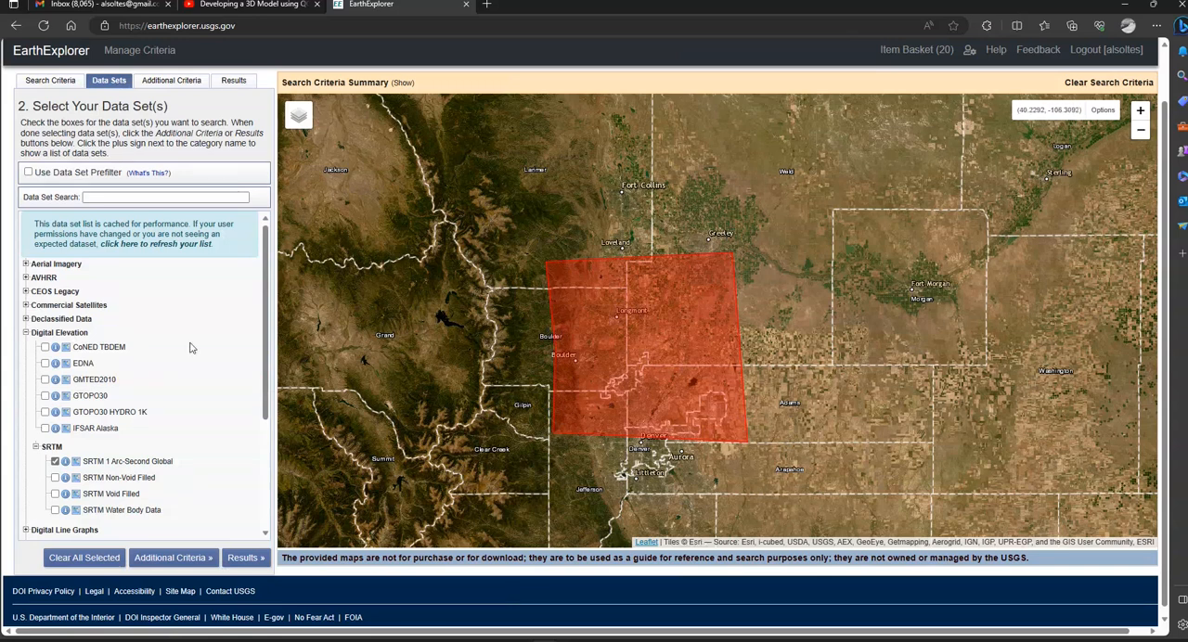
- Select SRTM 1 Arc-Second Global under Digital Elevation and run the search for results
{"action": "left_click", "coordinate": [35, 448]}
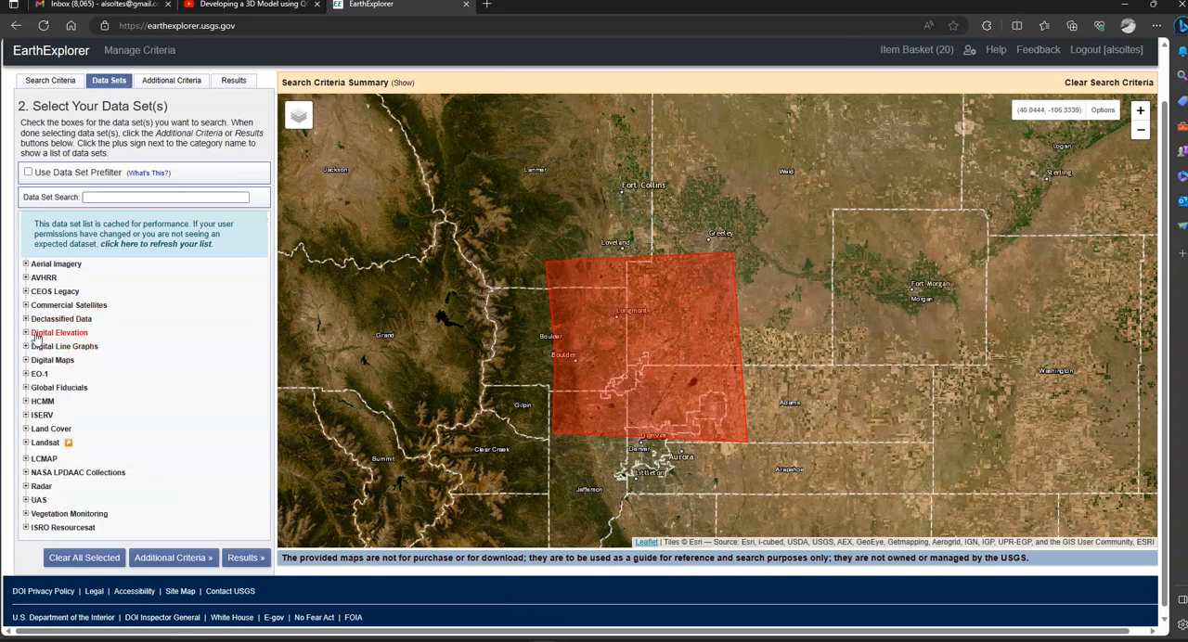
{"action": "left_click", "coordinate": [26, 332]}
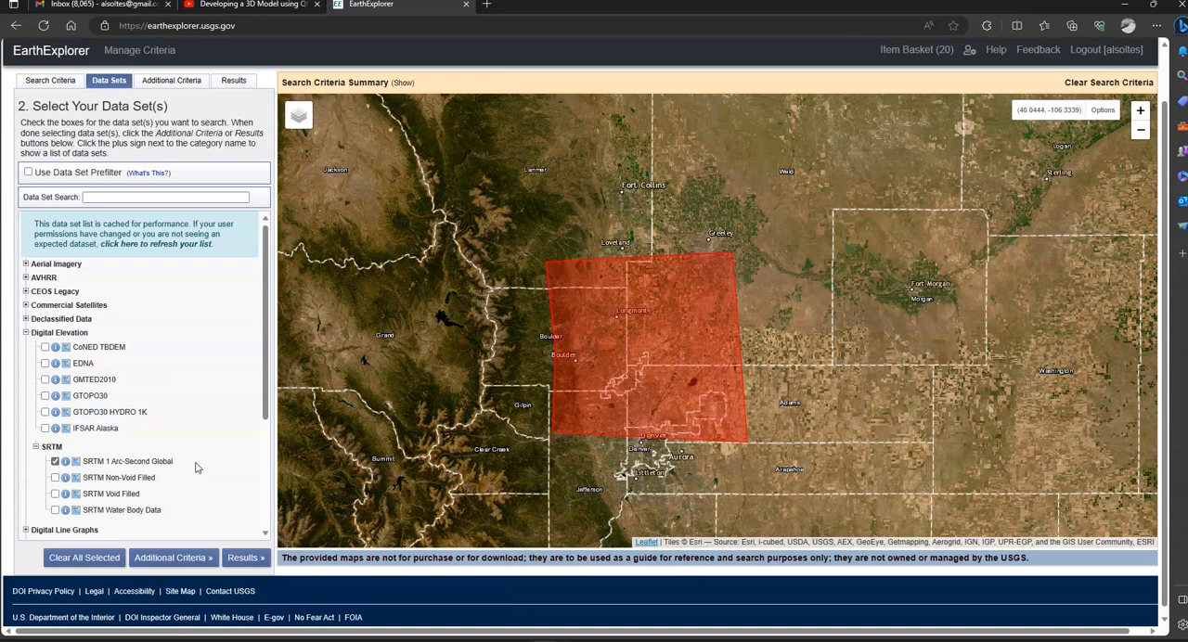
{"action": "left_click", "coordinate": [1102, 109]}
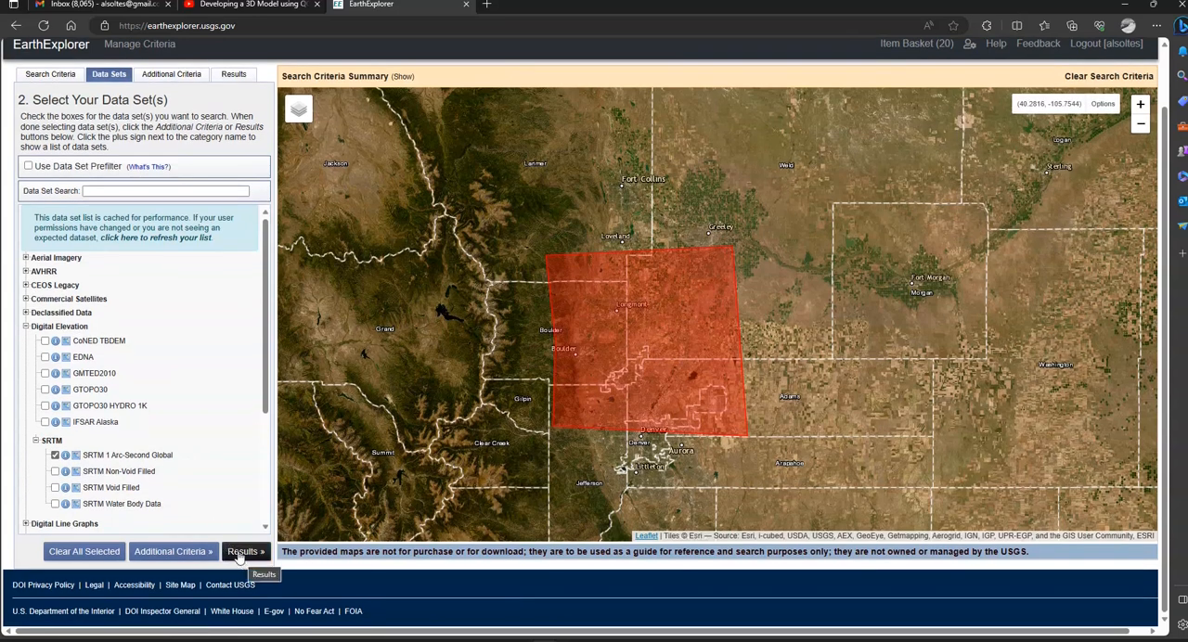
{"action": "left_click", "coordinate": [245, 552]}
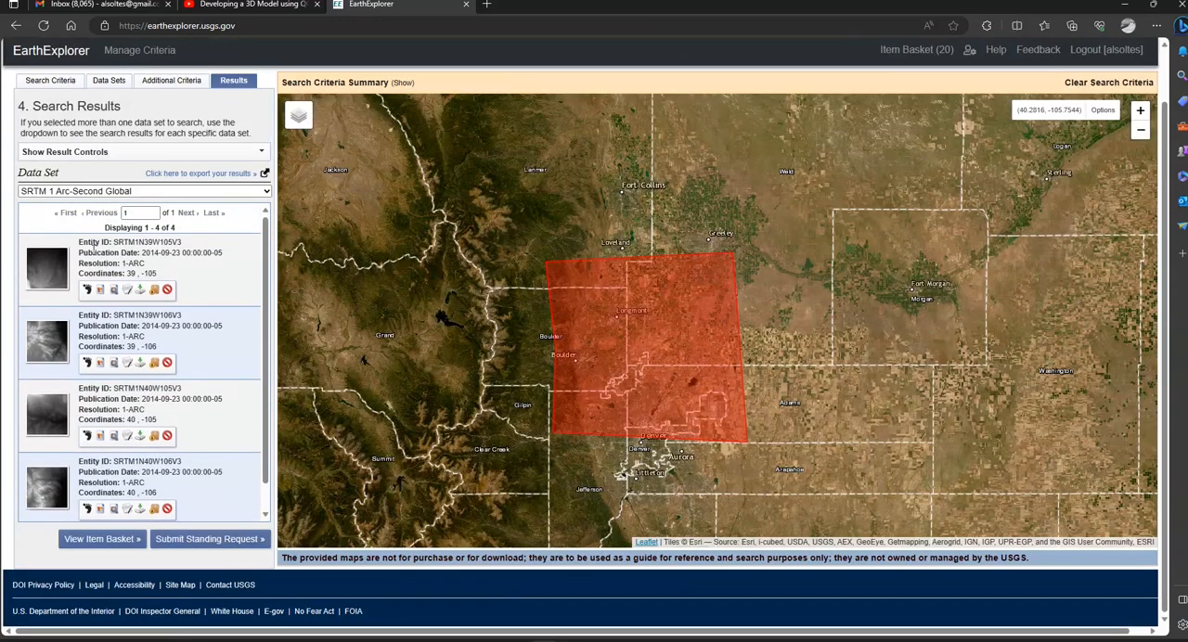
{"action": "mouse_move", "coordinate": [561, 383]}
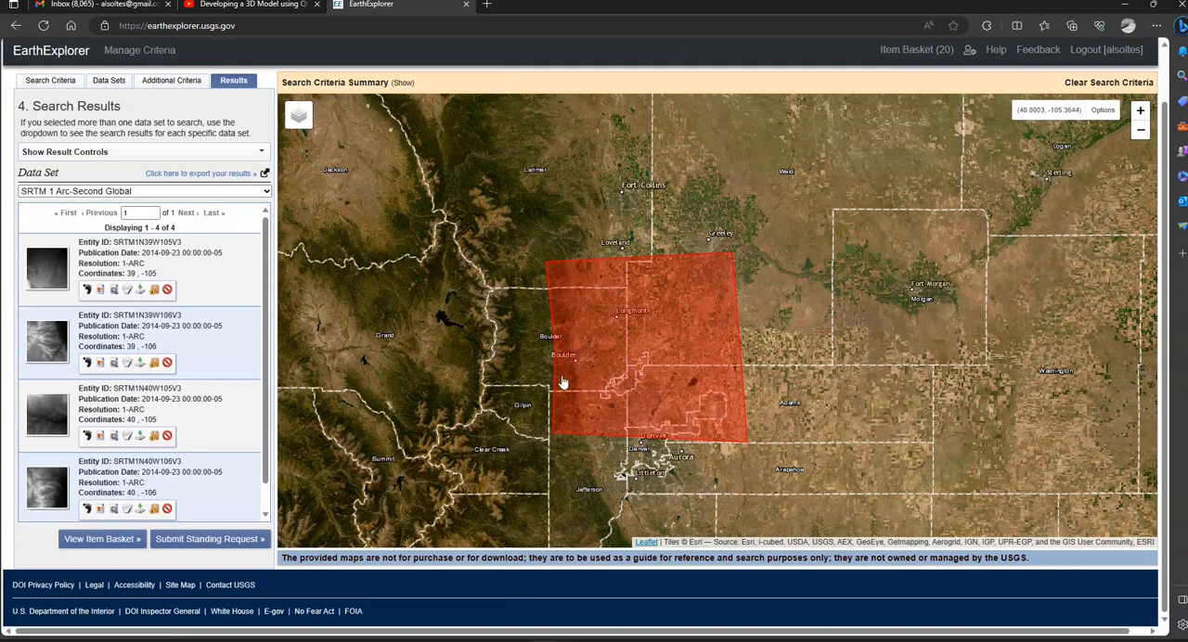
{"action": "mouse_move", "coordinate": [511, 364]}
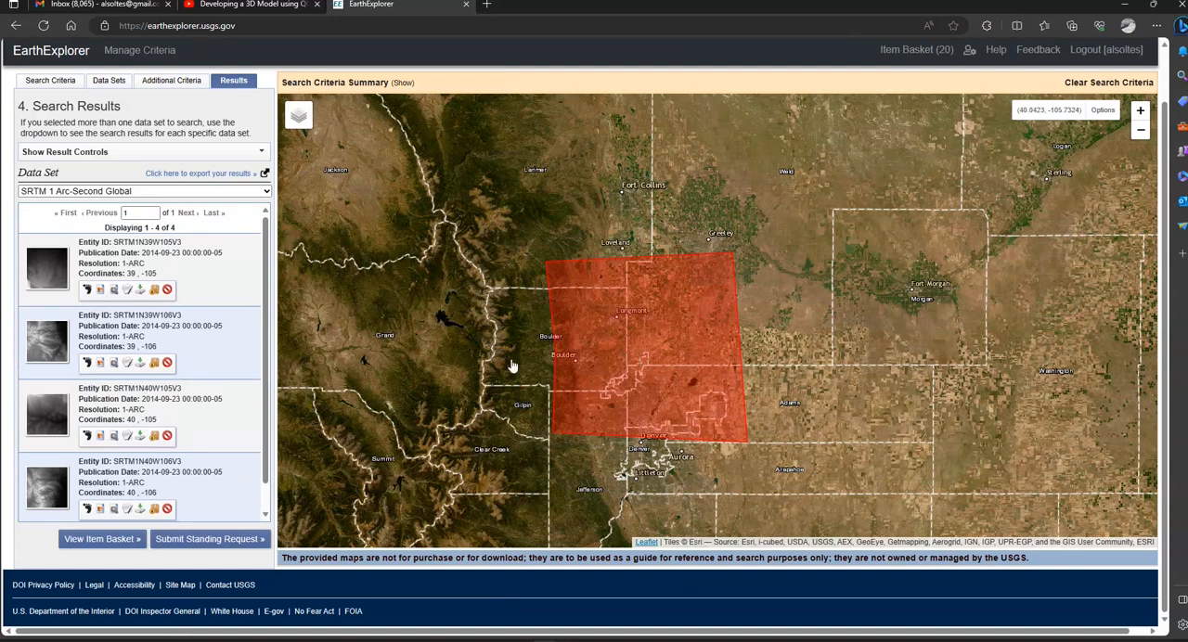
- Show the footprints of the returned SRTM tiles on the map
{"action": "left_click", "coordinate": [87, 290]}
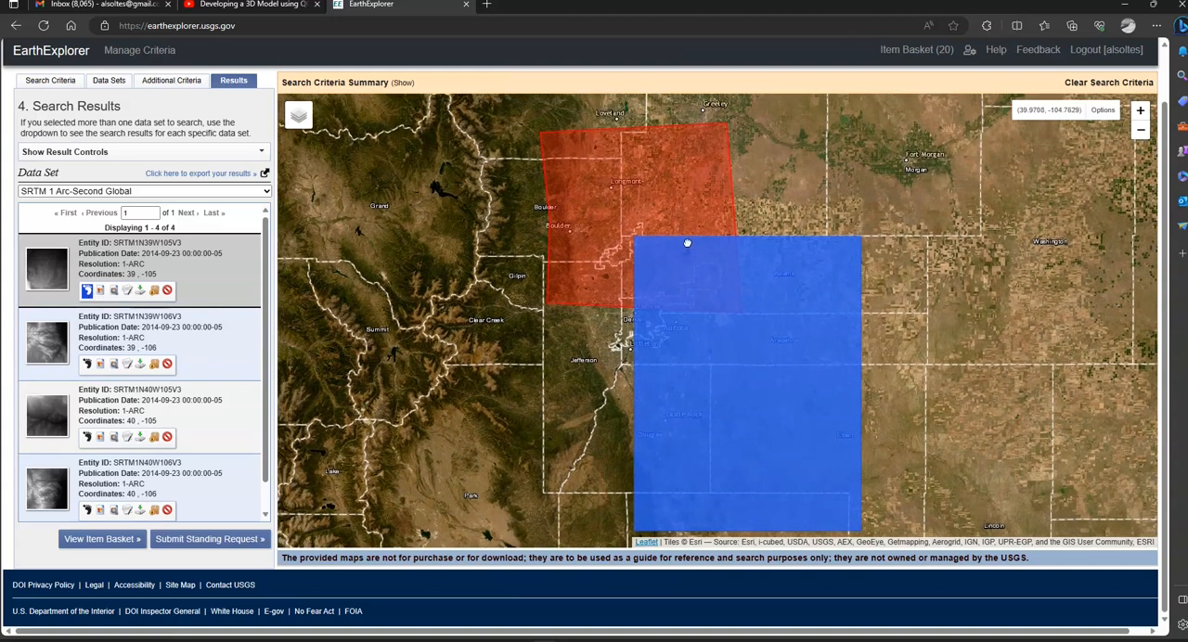
{"action": "left_click", "coordinate": [88, 364]}
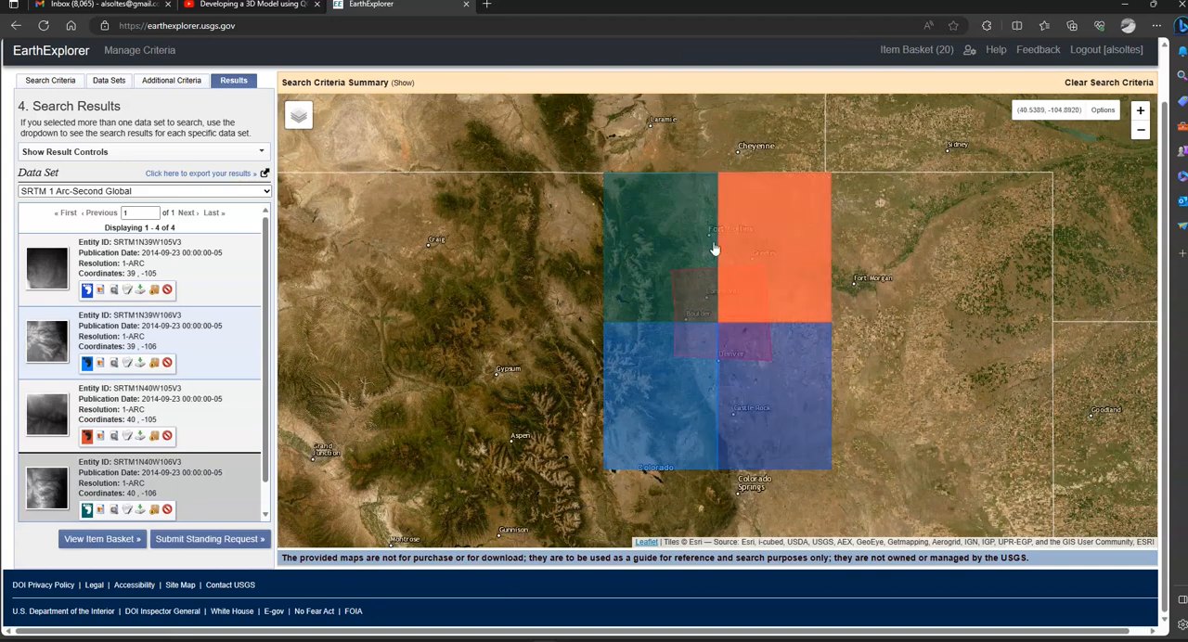
{"action": "mouse_move", "coordinate": [784, 300]}
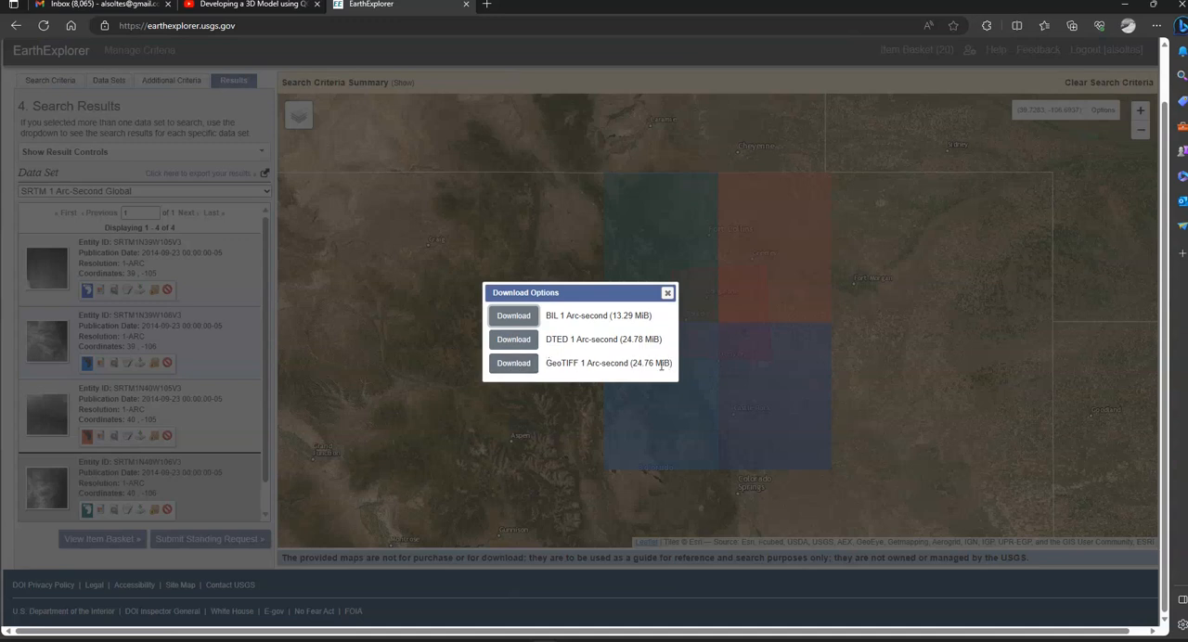
{"action": "mouse_move", "coordinate": [513, 363]}
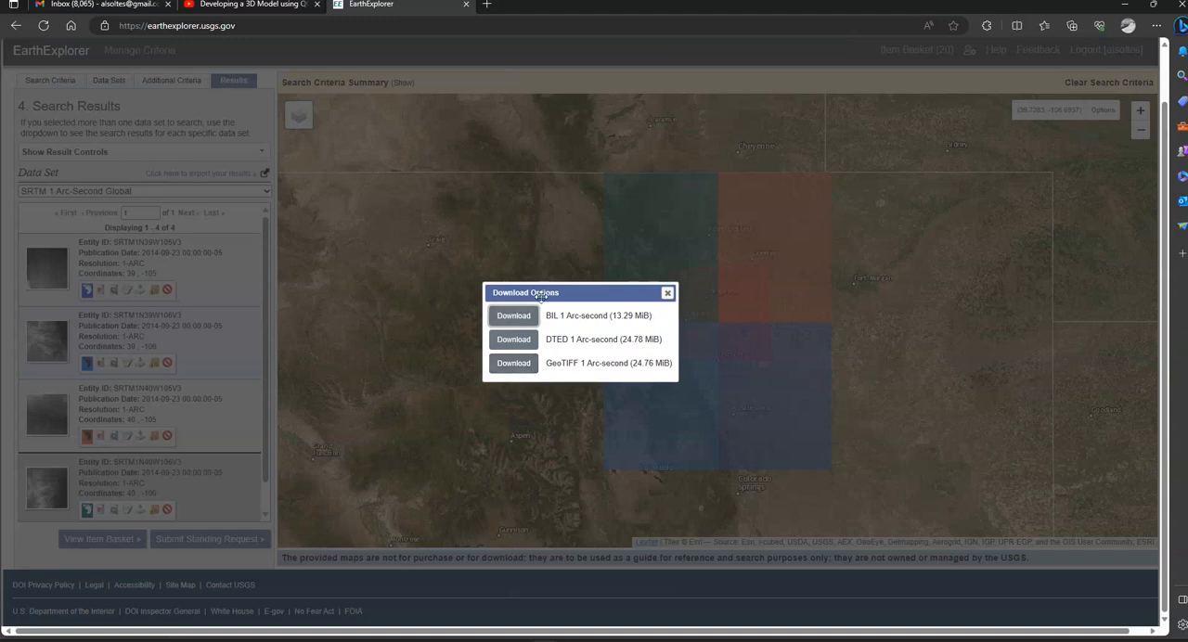
{"action": "mouse_move", "coordinate": [512, 364]}
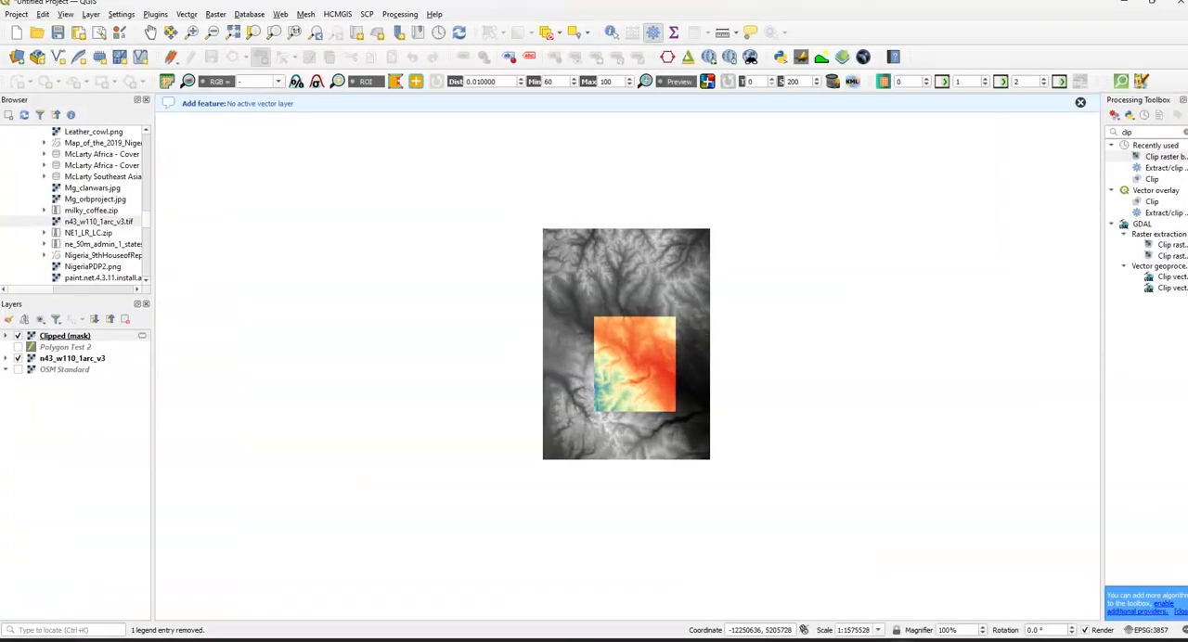
{"action": "mouse_move", "coordinate": [212, 354]}
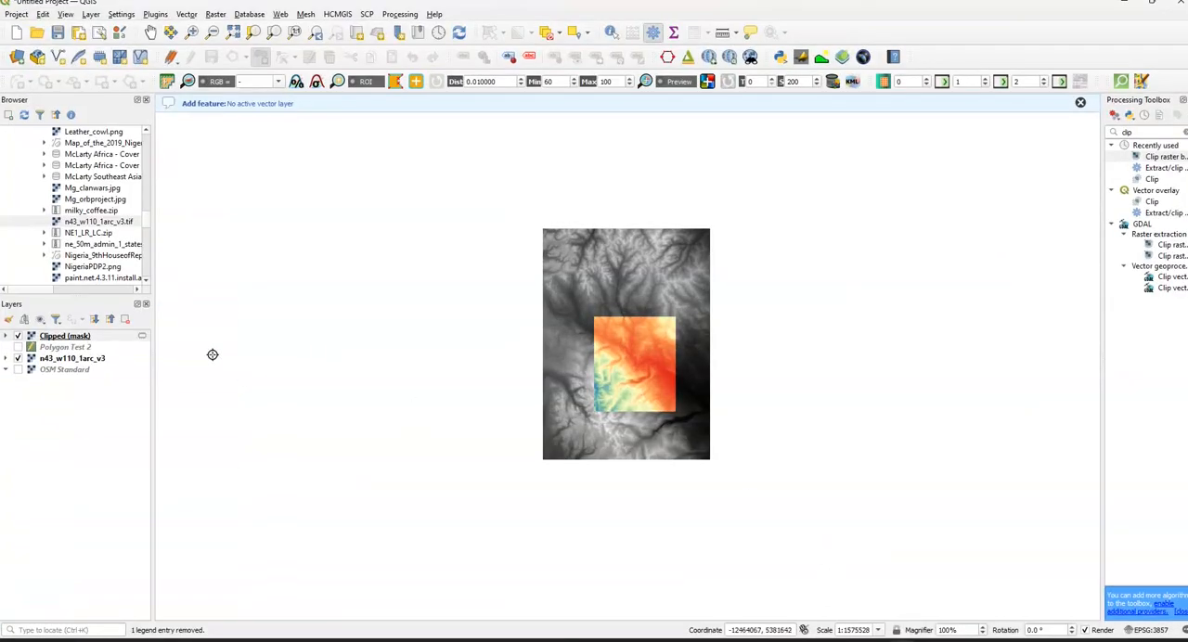
- Remove the Polygon Test 2 layer from the Layers panel
{"action": "right_click", "coordinate": [65, 336]}
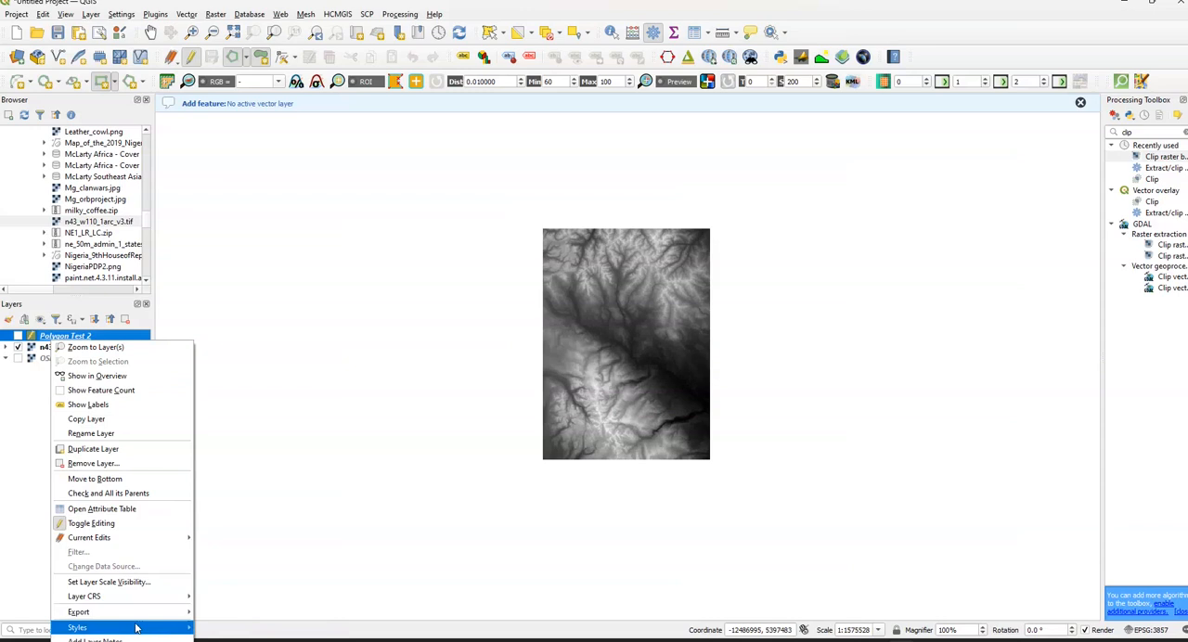
{"action": "left_click", "coordinate": [93, 464]}
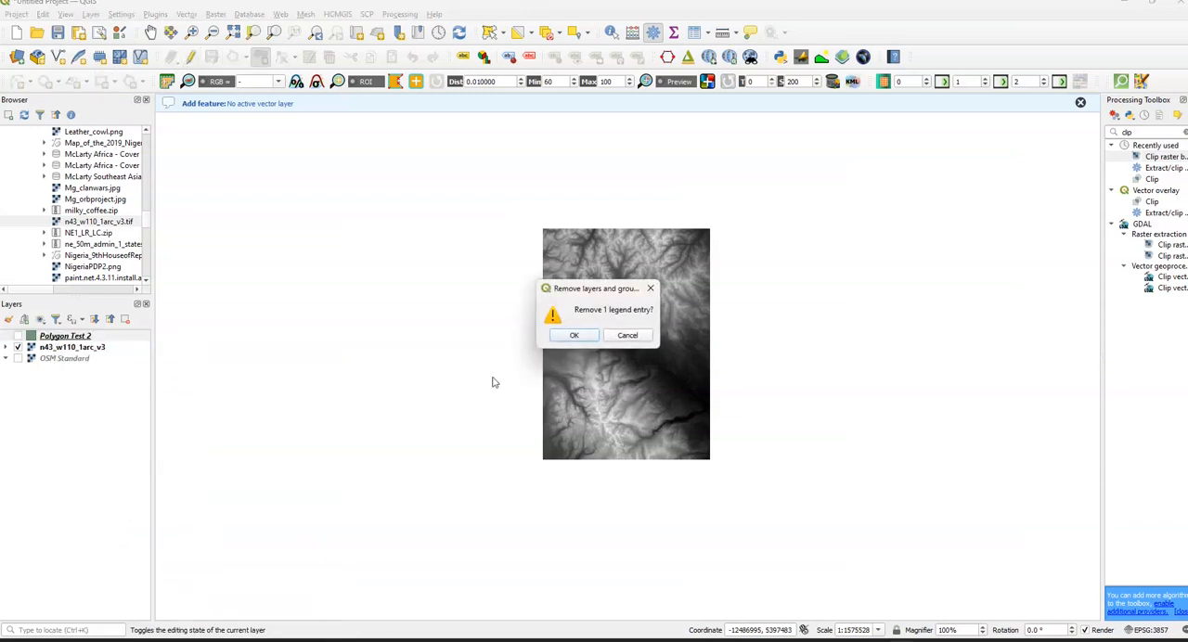
{"action": "right_click", "coordinate": [71, 334]}
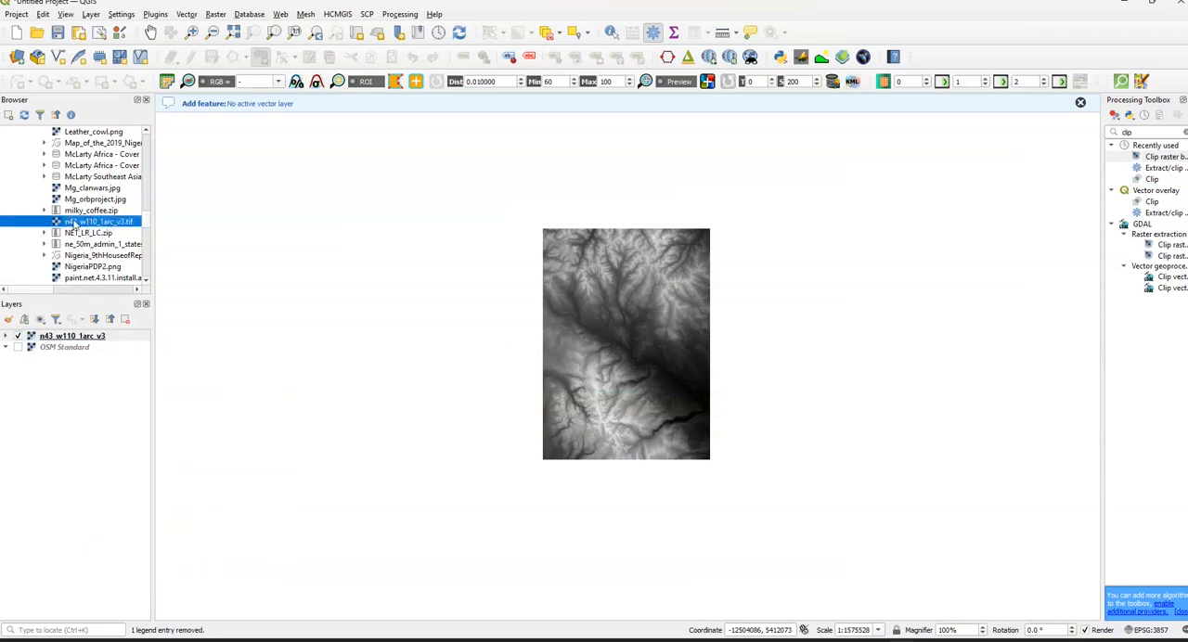
{"action": "mouse_move", "coordinate": [93, 221]}
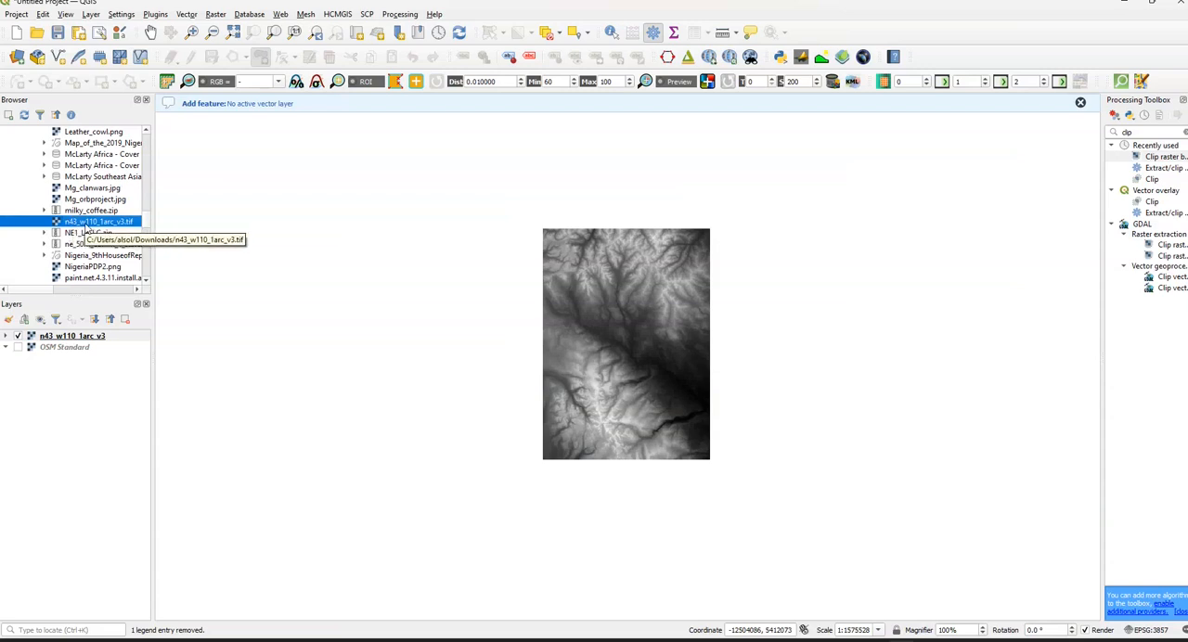
{"action": "mouse_move", "coordinate": [152, 270]}
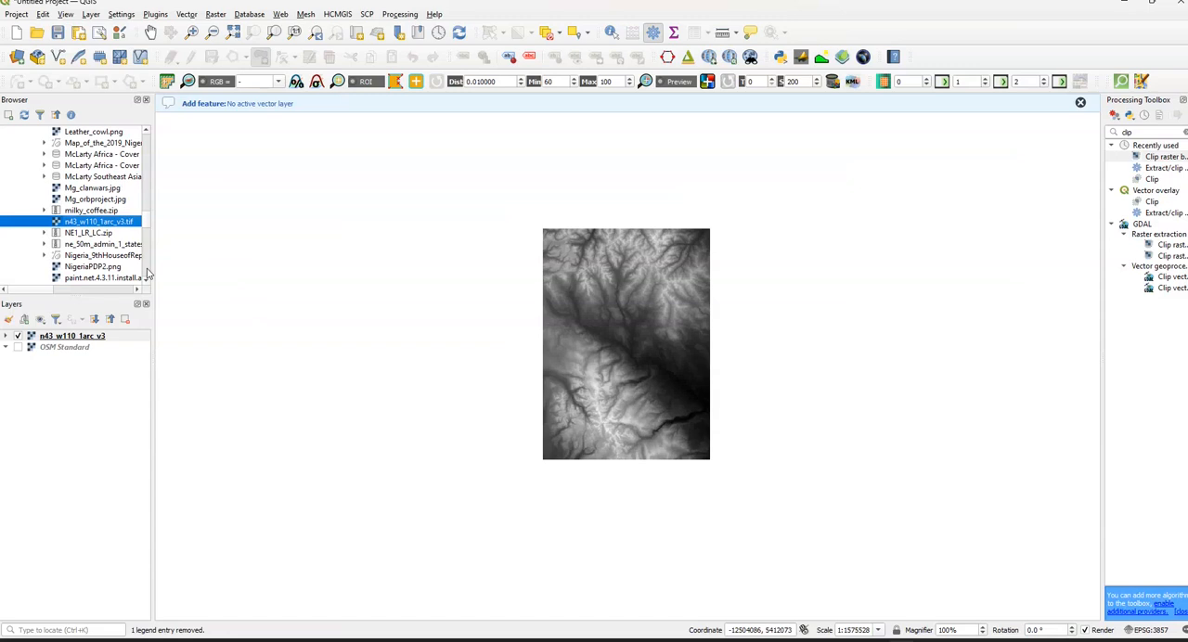
- Remove the old elevation tile layer and add the downloaded n43_w110 tile to the map
{"action": "scroll", "scroll_direction": "down", "scroll_amount": 3}
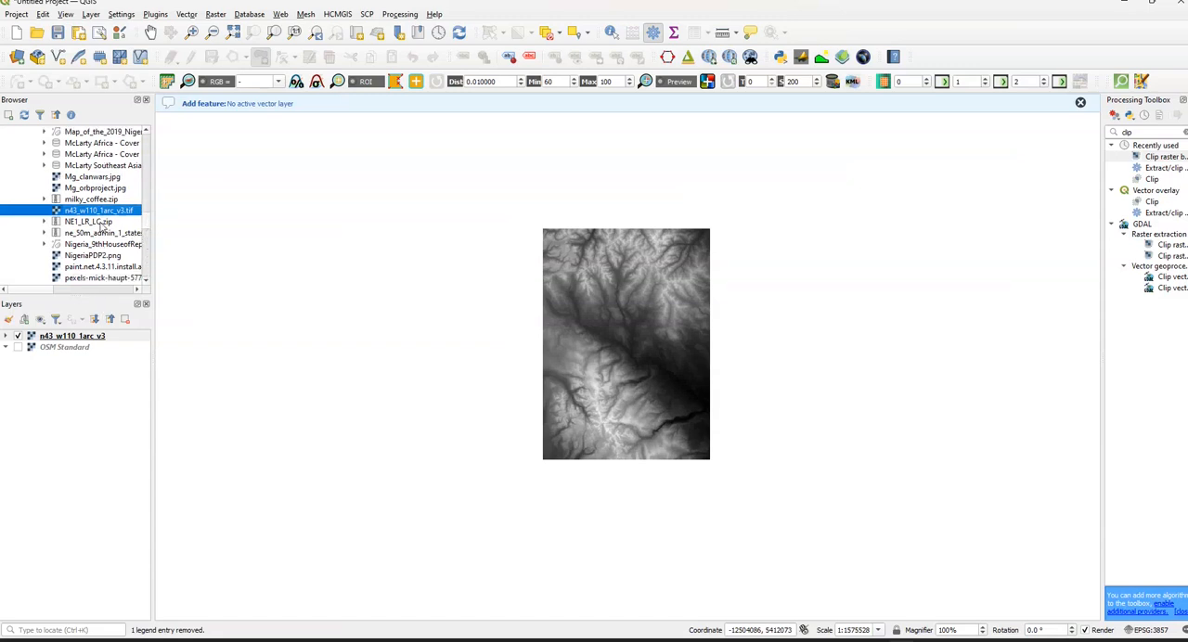
{"action": "right_click", "coordinate": [70, 336]}
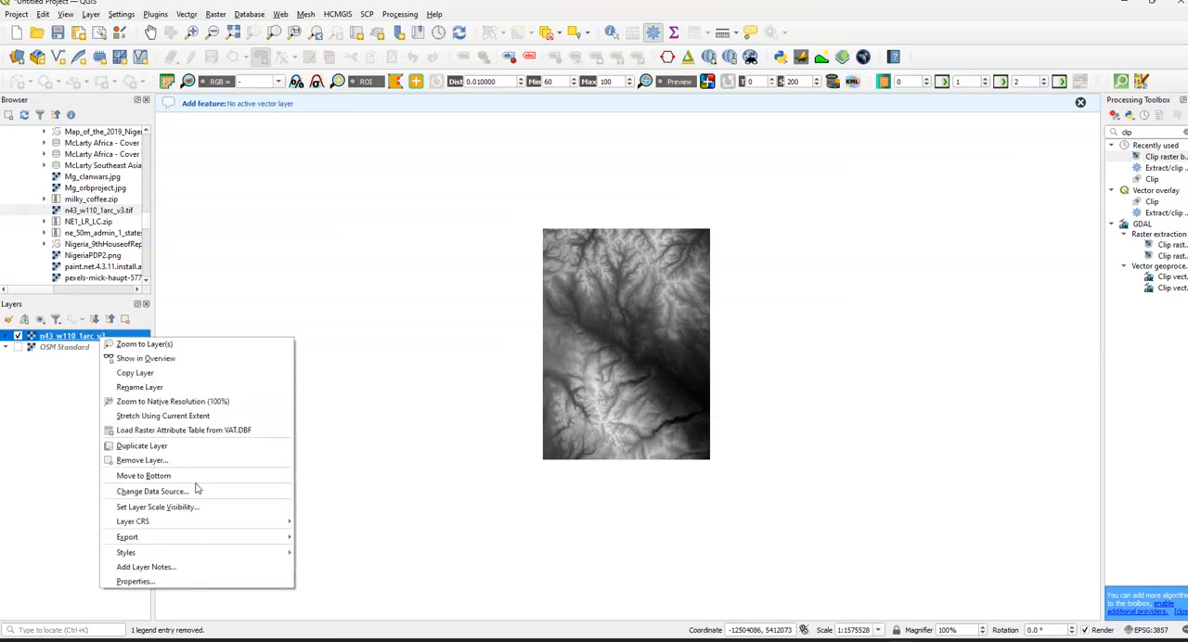
{"action": "left_click", "coordinate": [141, 460]}
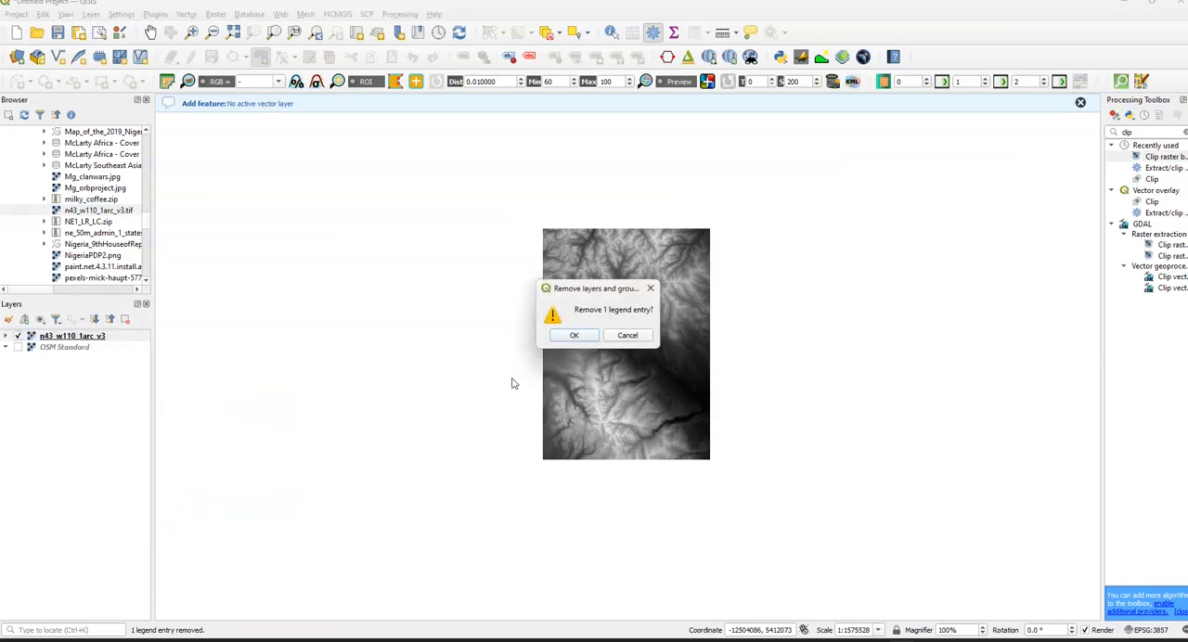
{"action": "left_click", "coordinate": [574, 334]}
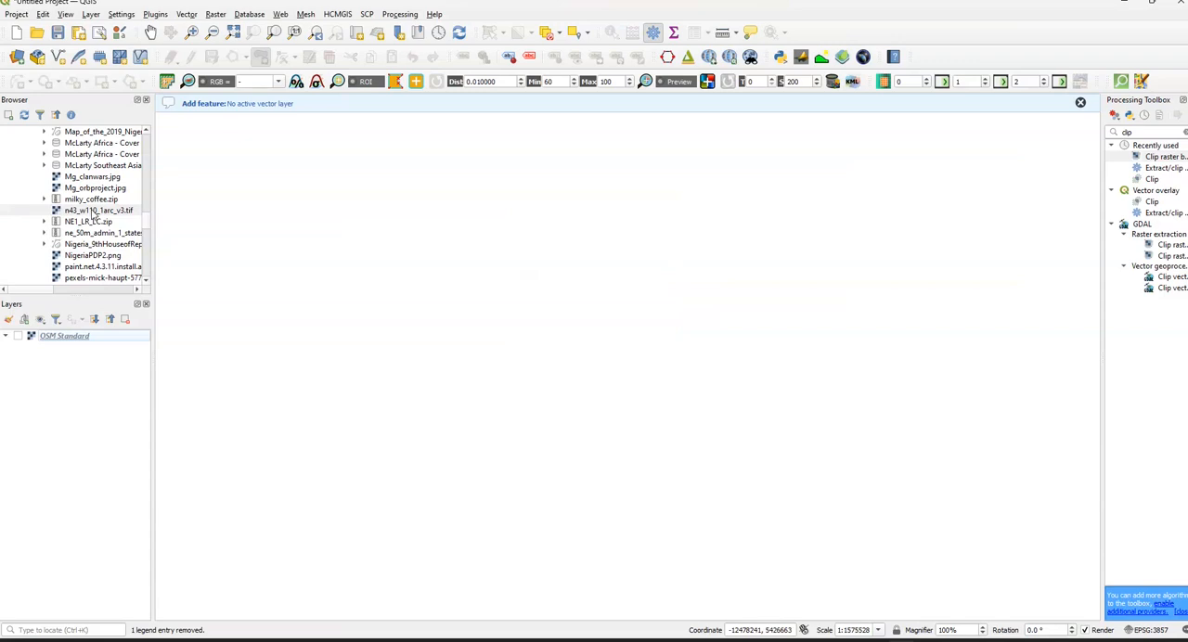
{"action": "left_click_drag", "start_coordinate": [96, 210], "coordinate": [84, 329]}
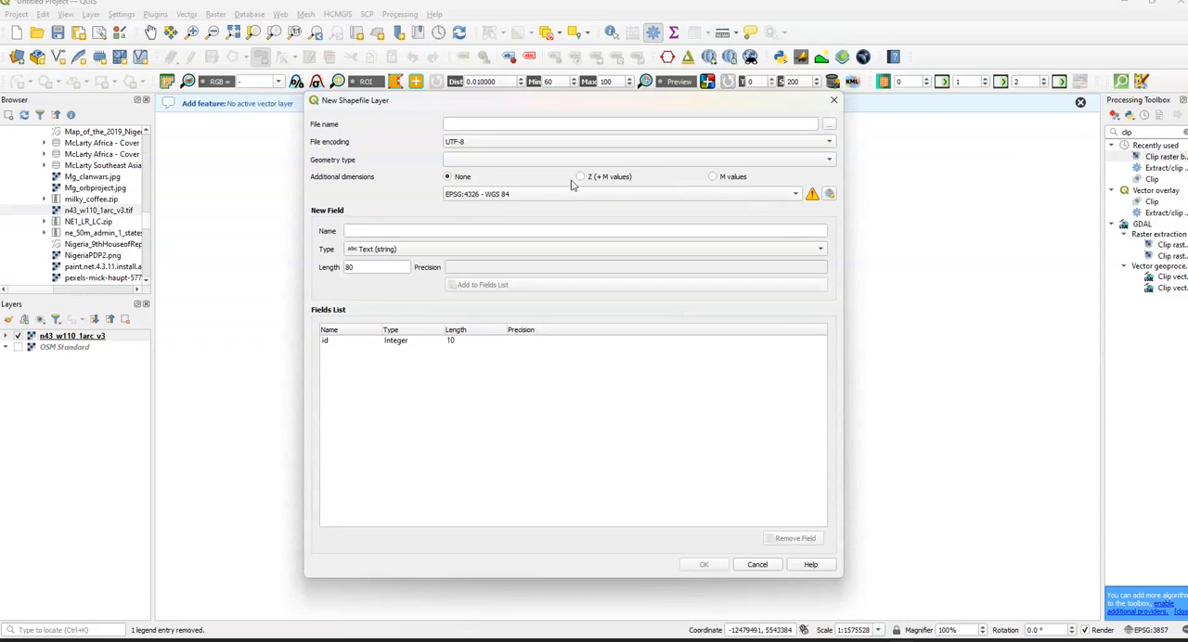
- Create polygon shapefile 'Polygon Test 2', overwriting the existing file of that name
{"action": "type", "text": "Poly"}
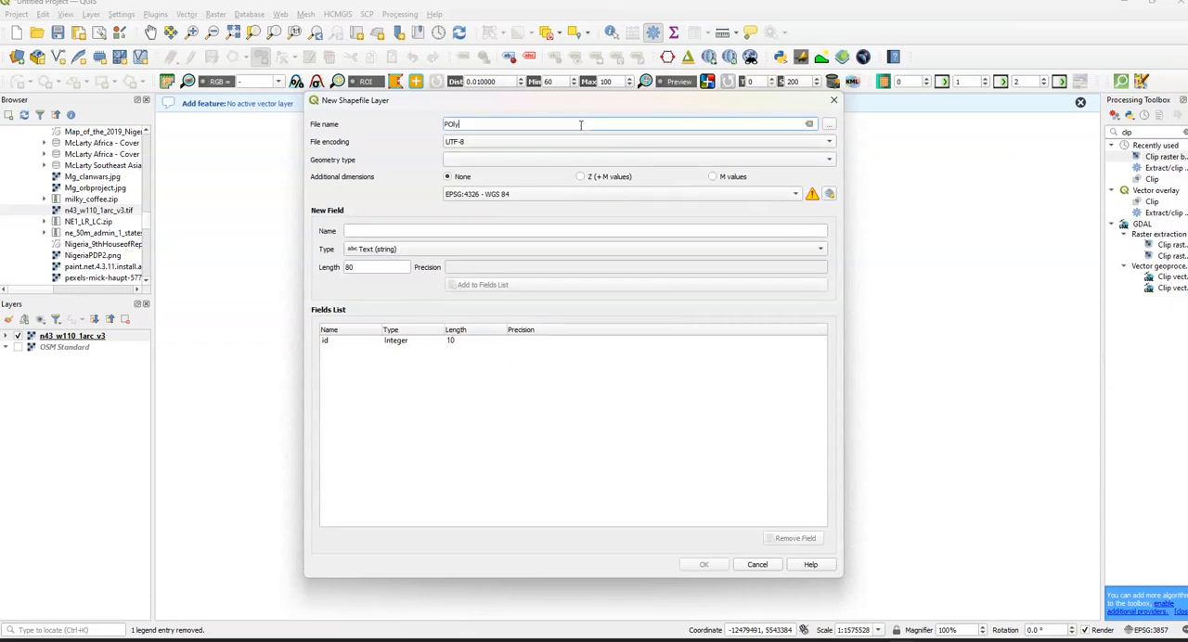
{"action": "key", "text": "BackSpace"}
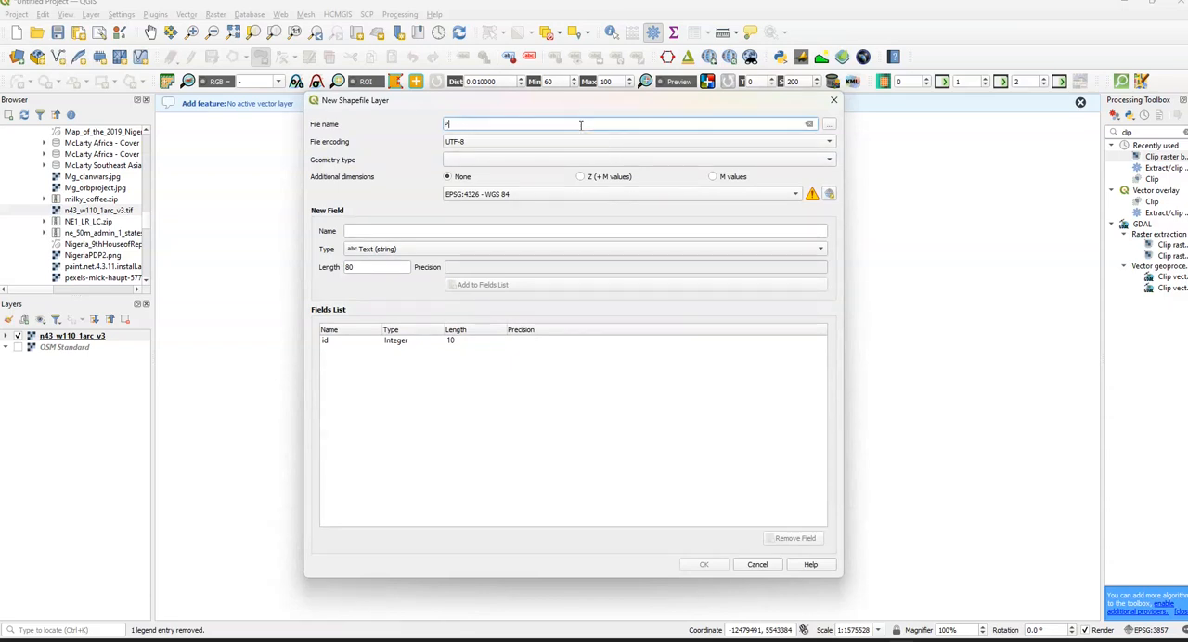
{"action": "type", "text": "Polygon Test 2"}
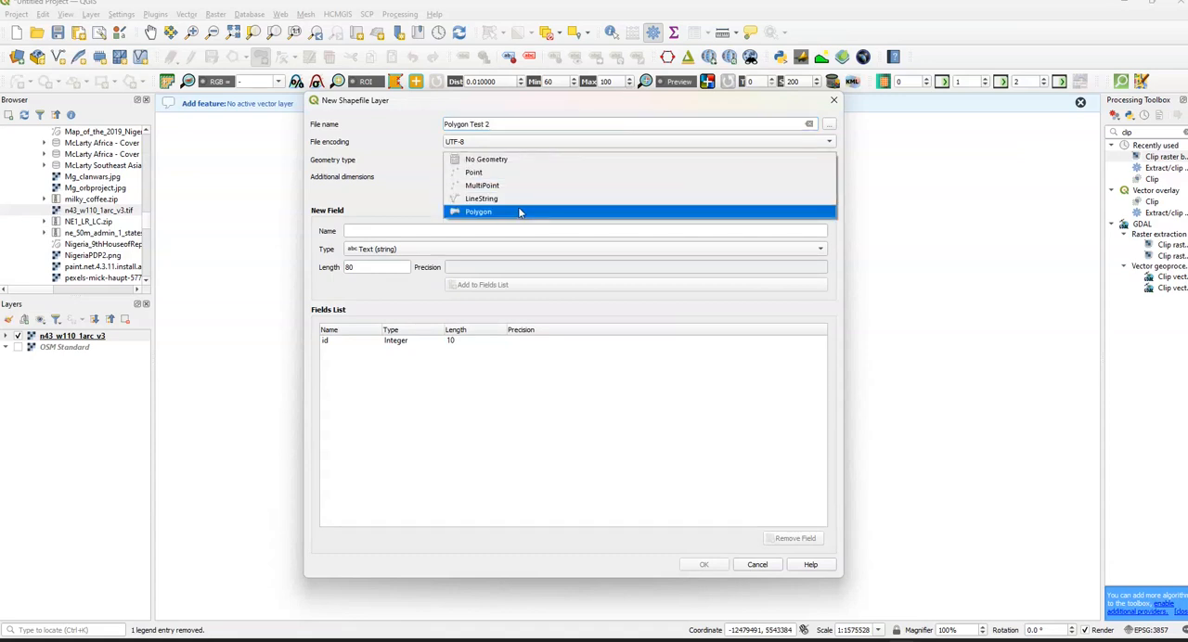
{"action": "left_click", "coordinate": [479, 212]}
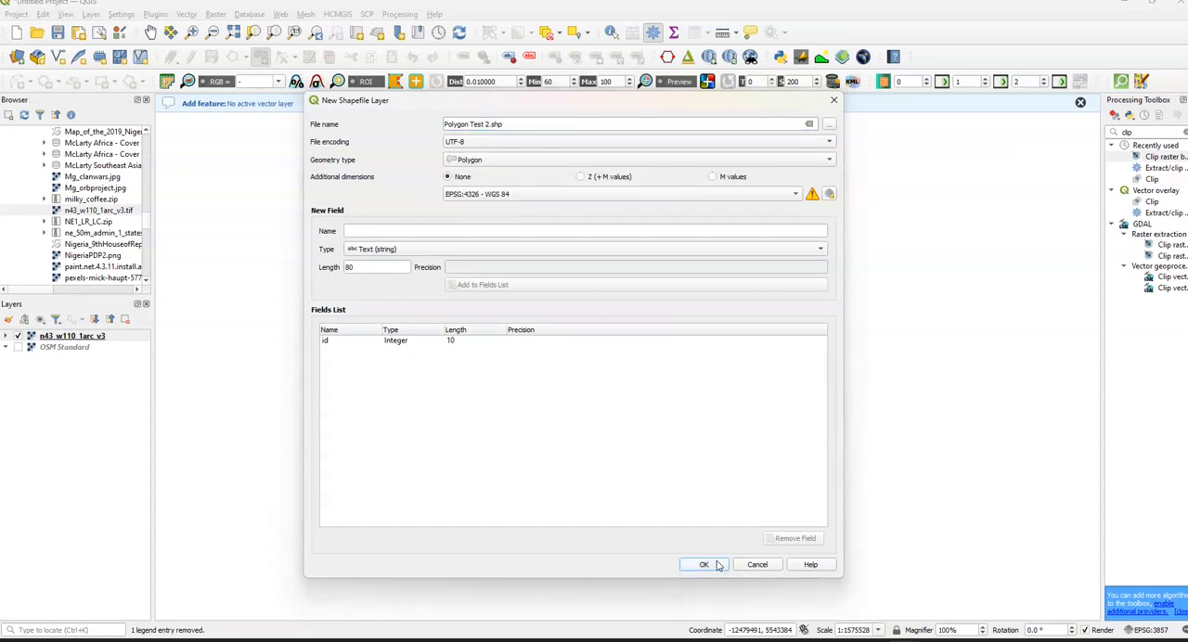
{"action": "left_click", "coordinate": [703, 565]}
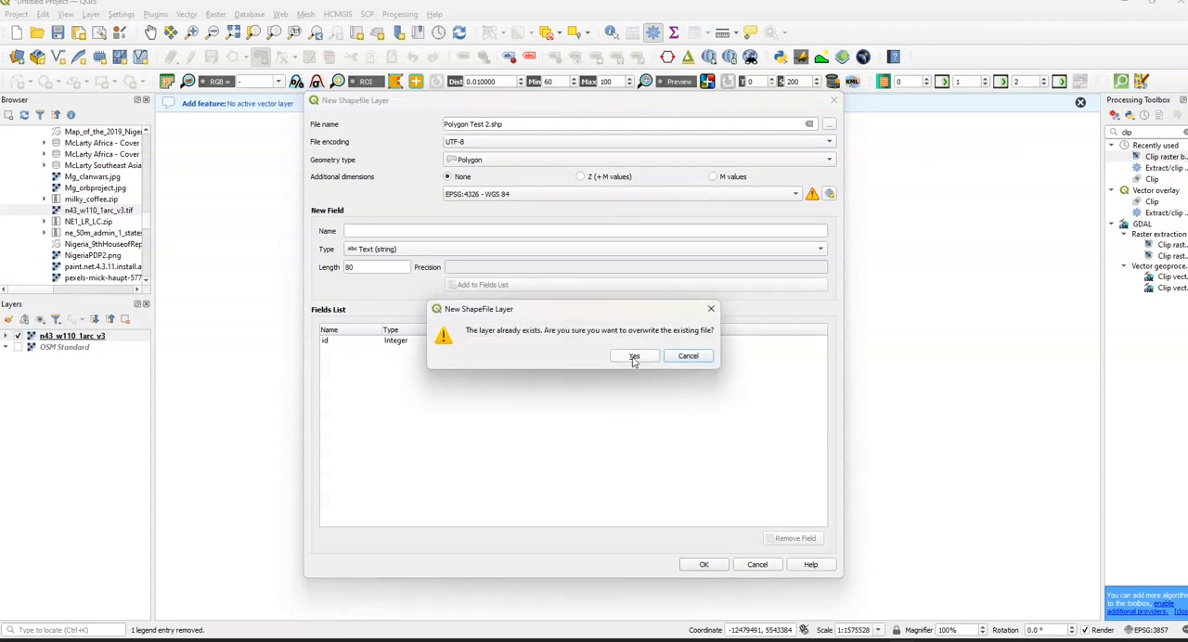
{"action": "left_click", "coordinate": [635, 357]}
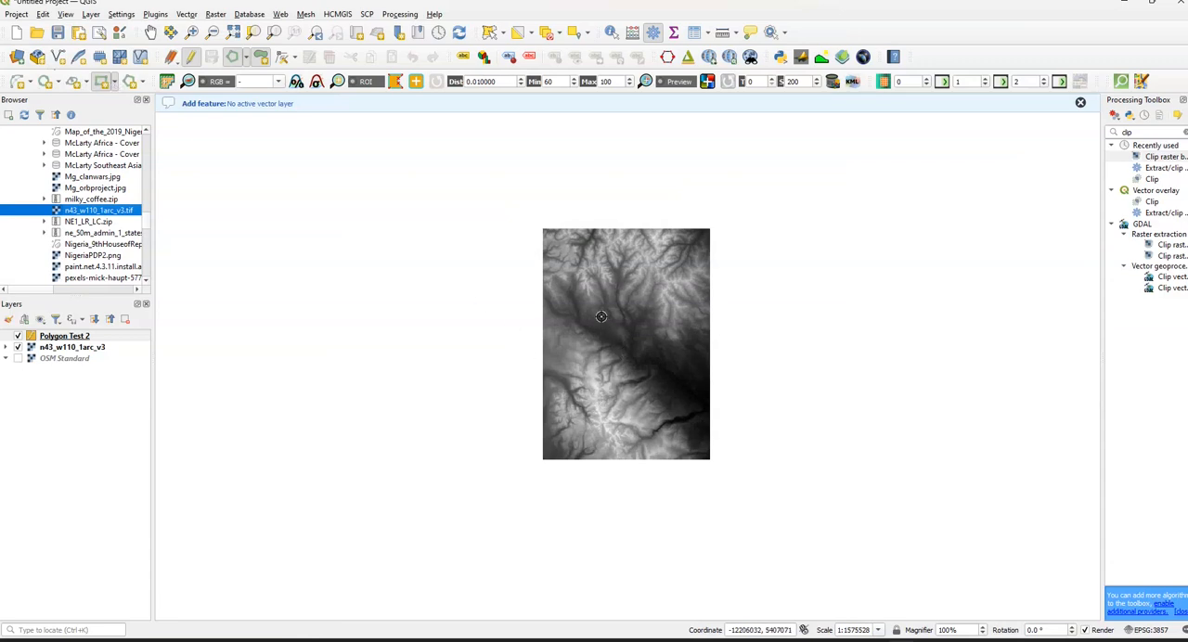
{"action": "mouse_move", "coordinate": [592, 319]}
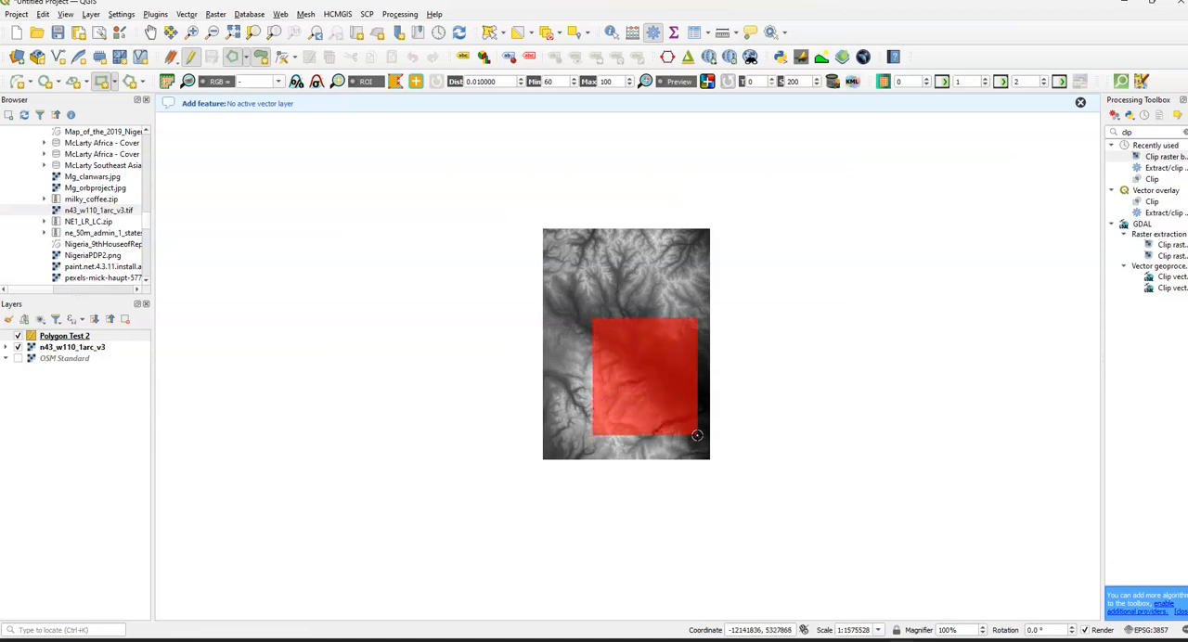
- Draw a rectangle with id 1 over the lower-middle of the elevation raster
{"action": "left_click_drag", "start_coordinate": [698, 436], "coordinate": [680, 404]}
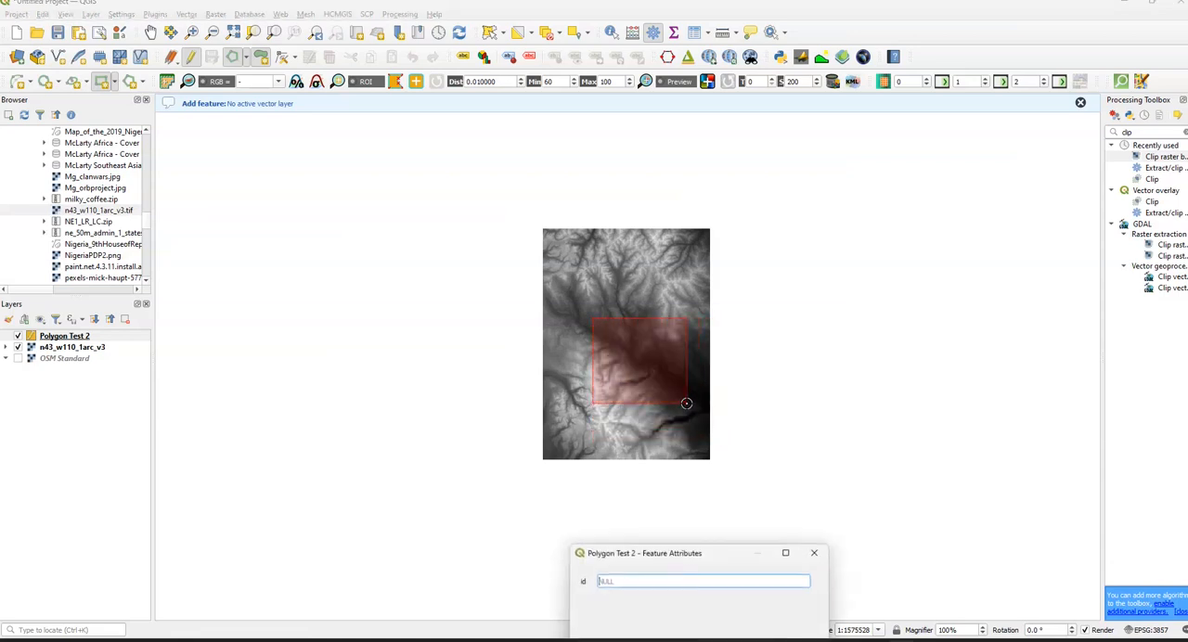
{"action": "type", "text": "1"}
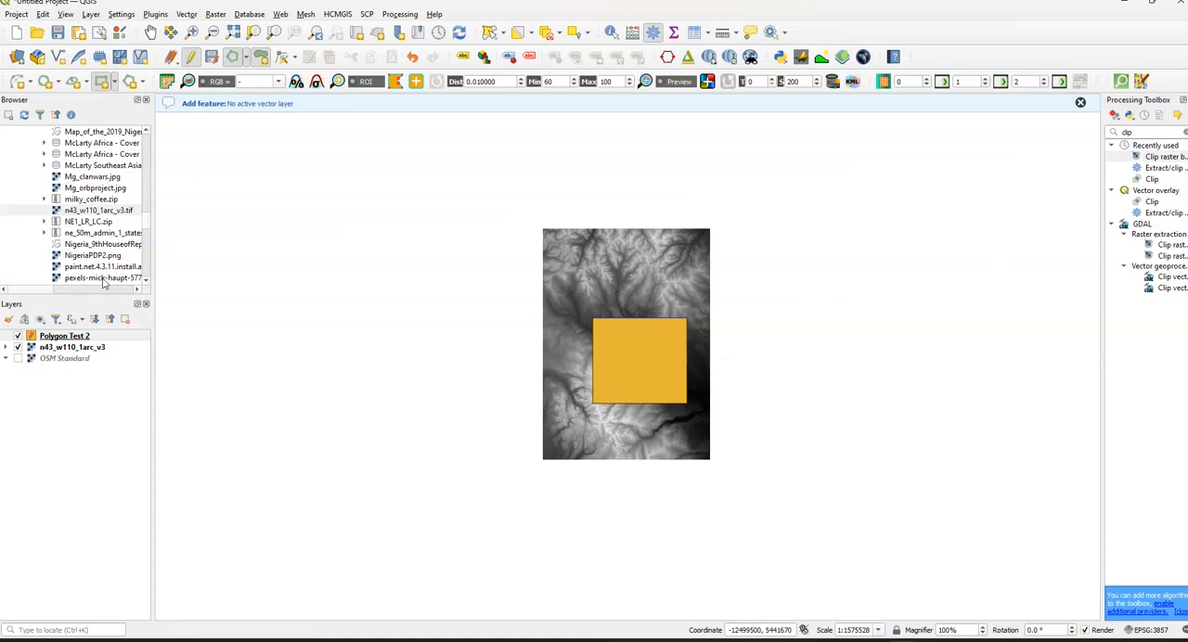
{"action": "right_click", "coordinate": [63, 334]}
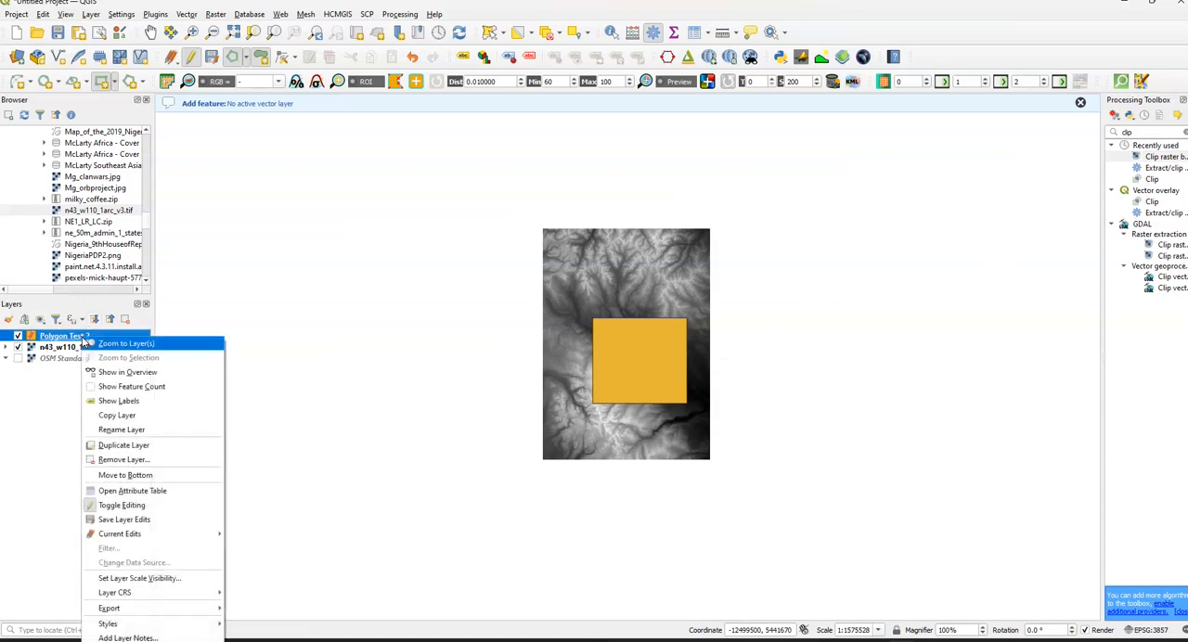
{"action": "mouse_move", "coordinate": [122, 520]}
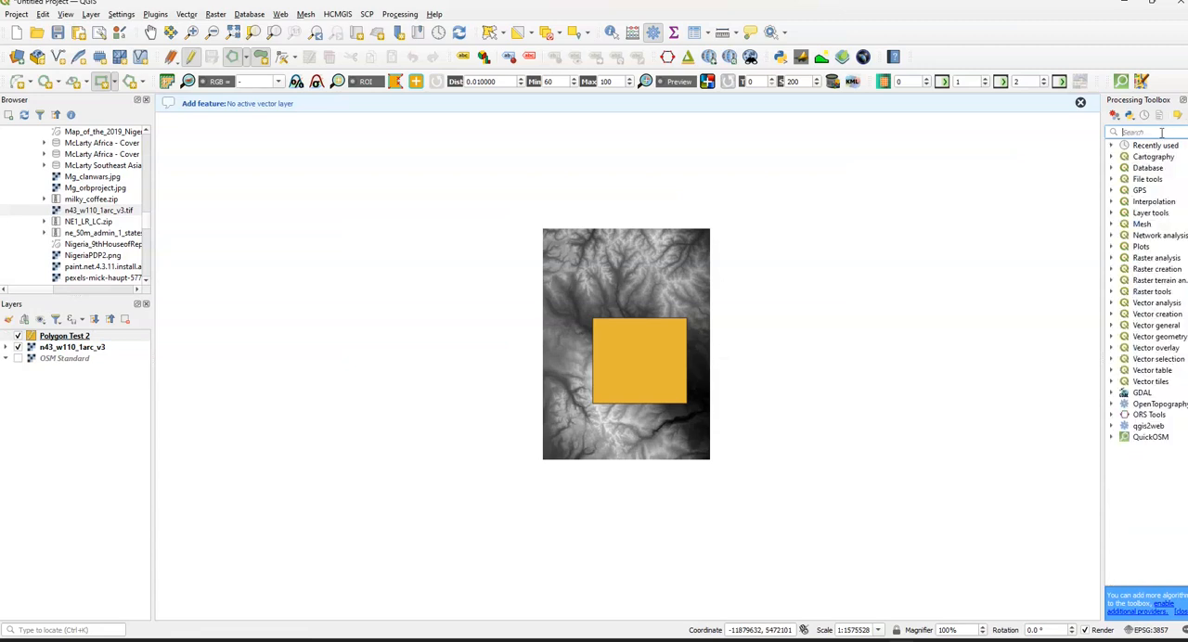
- Run Clip Raster by Mask Layer with the elevation raster as input and Polygon Test 2 as mask
{"action": "type", "text": "clip"}
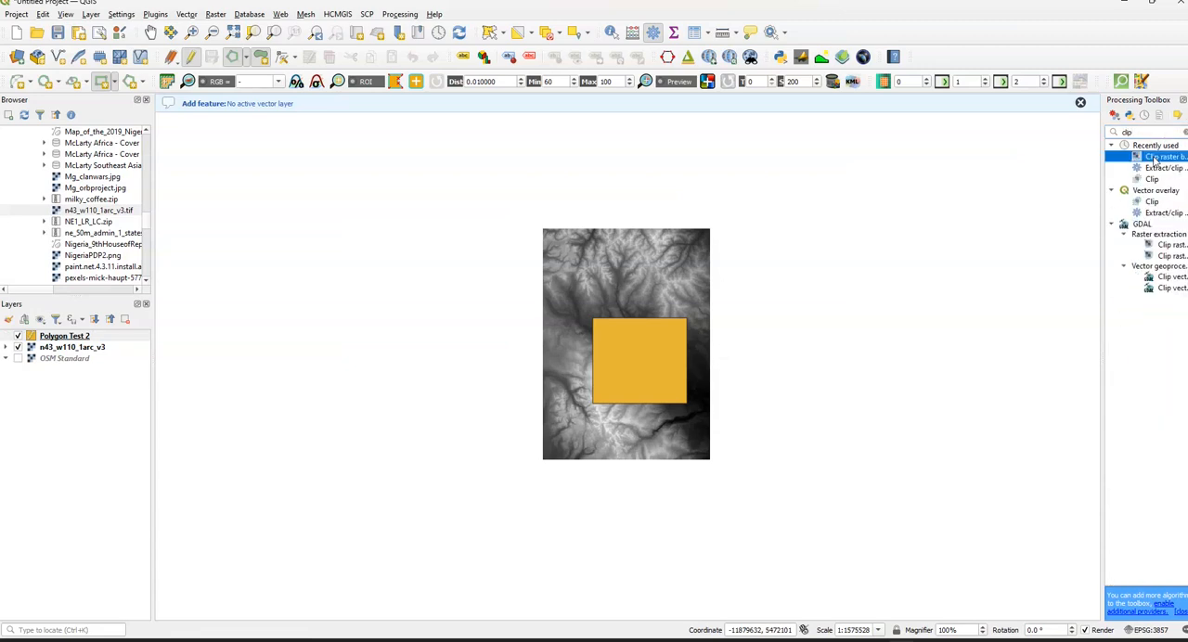
{"action": "double_click", "coordinate": [1161, 156]}
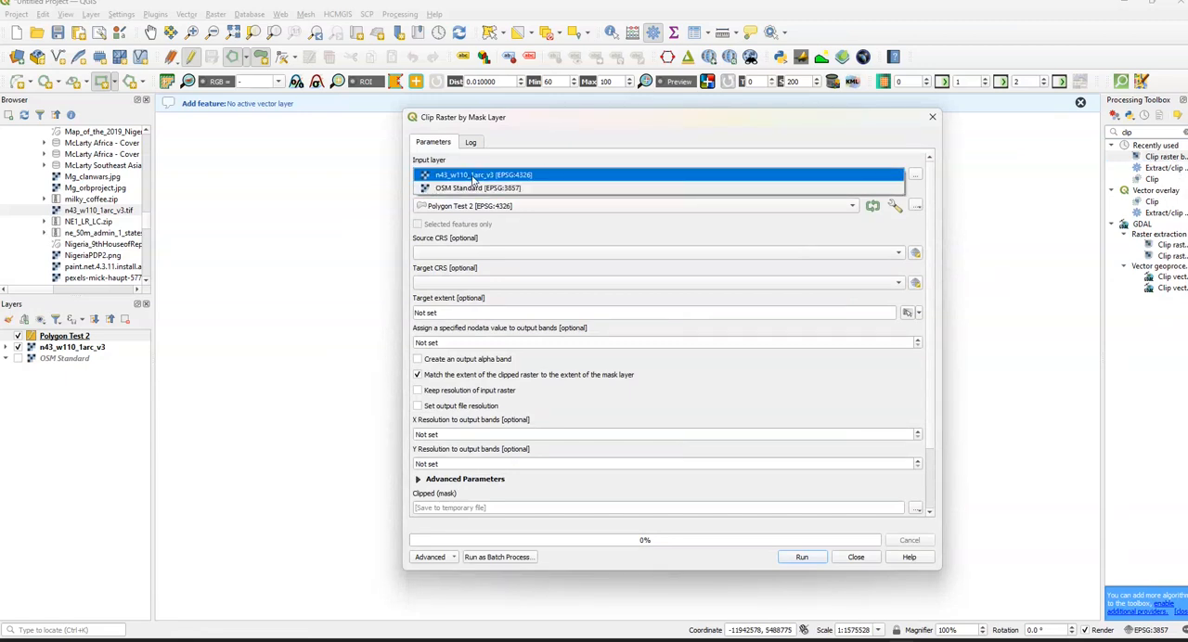
{"action": "left_click", "coordinate": [480, 174]}
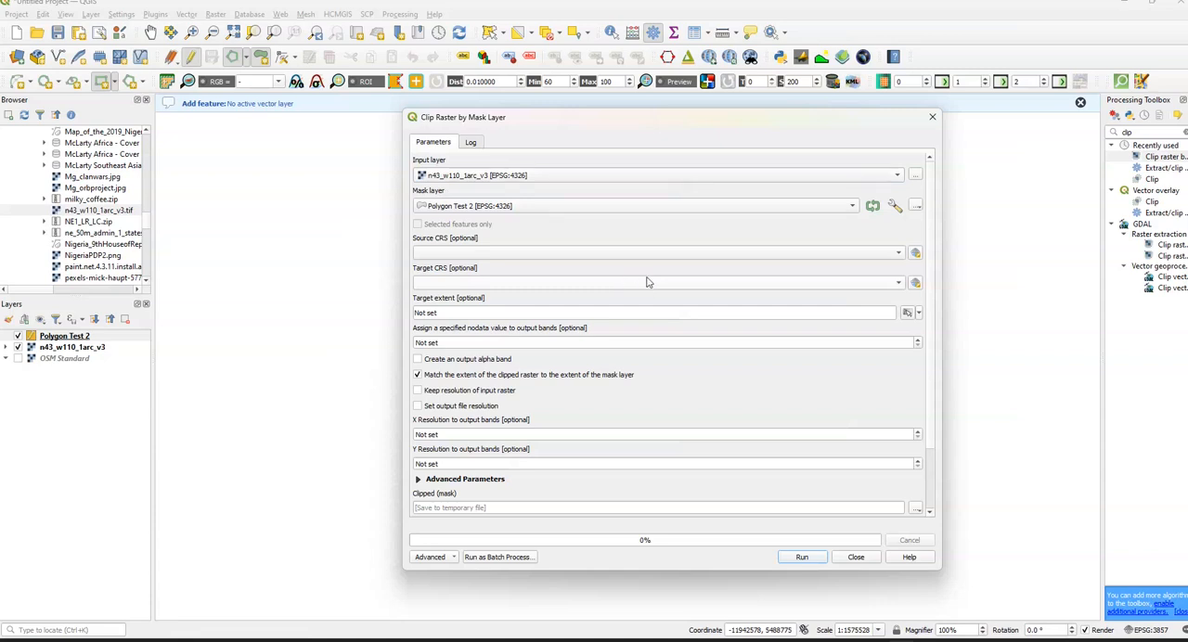
{"action": "left_click", "coordinate": [802, 557]}
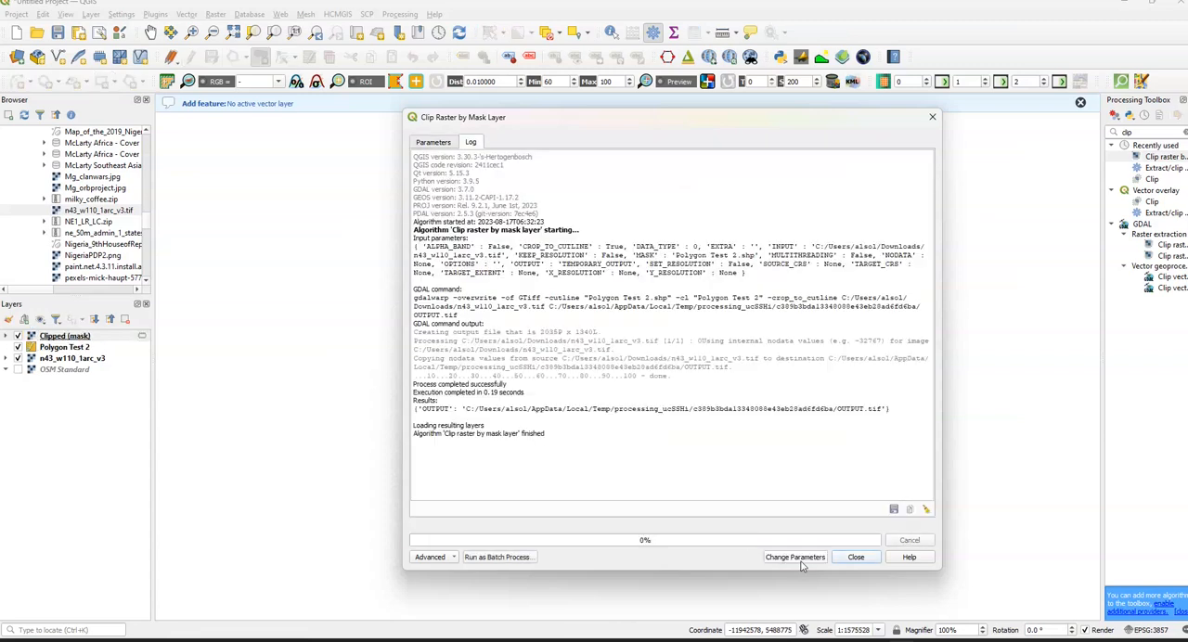
{"action": "left_click", "coordinate": [854, 557]}
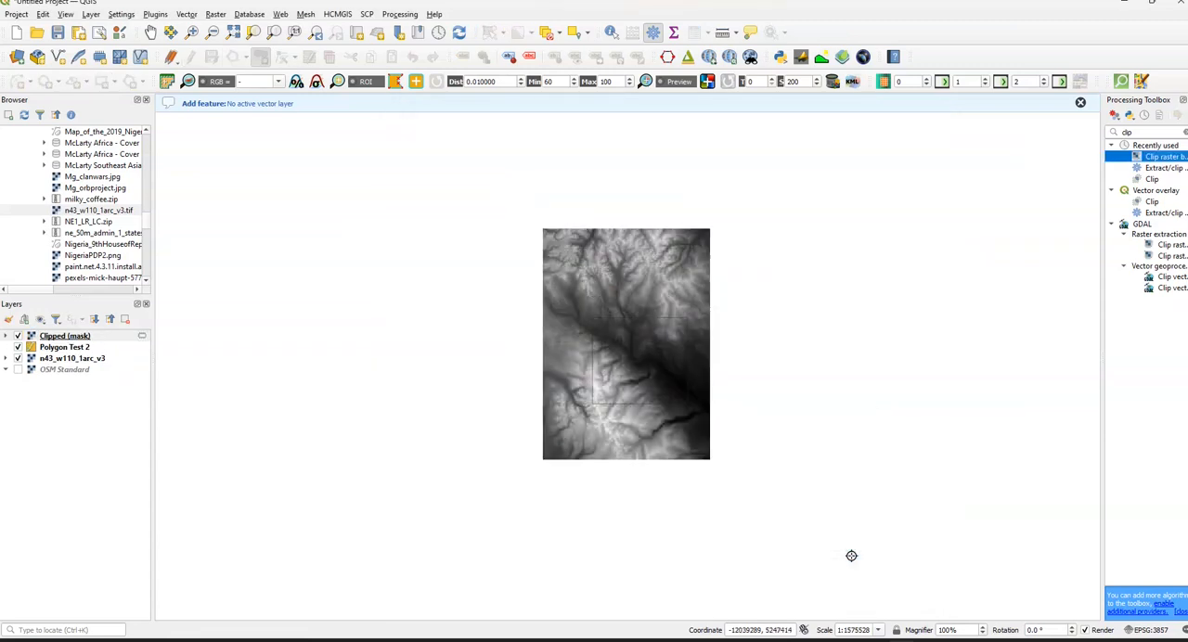
- Select the new Clipped (mask) layer and hide Polygon Test 2
{"action": "left_click", "coordinate": [65, 334]}
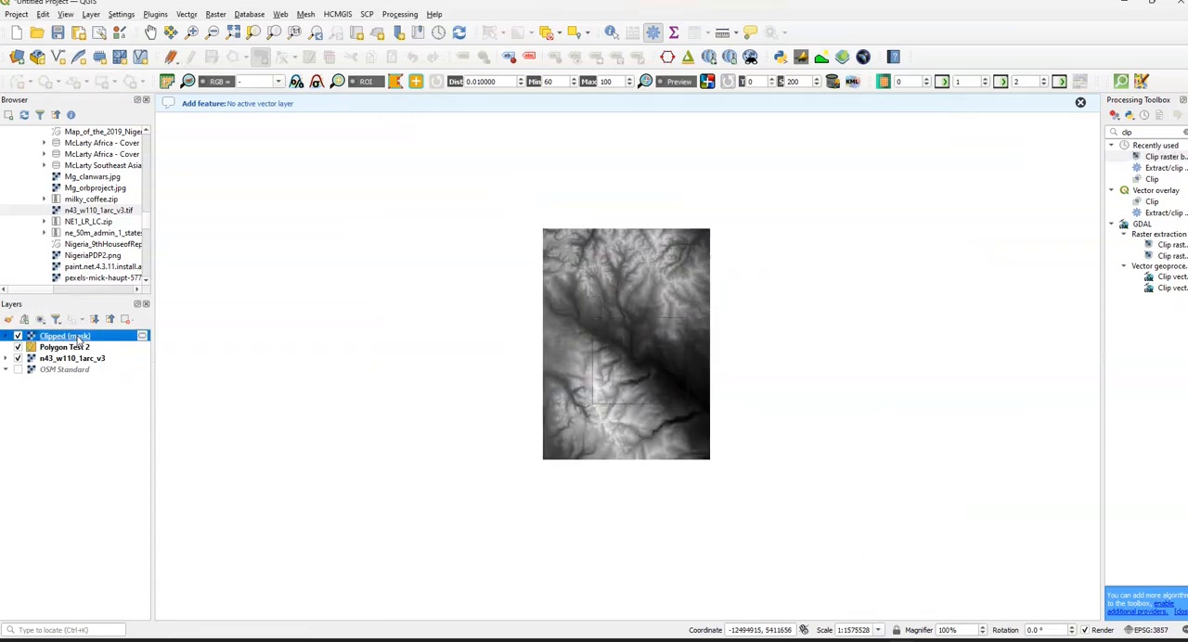
{"action": "left_click", "coordinate": [19, 346]}
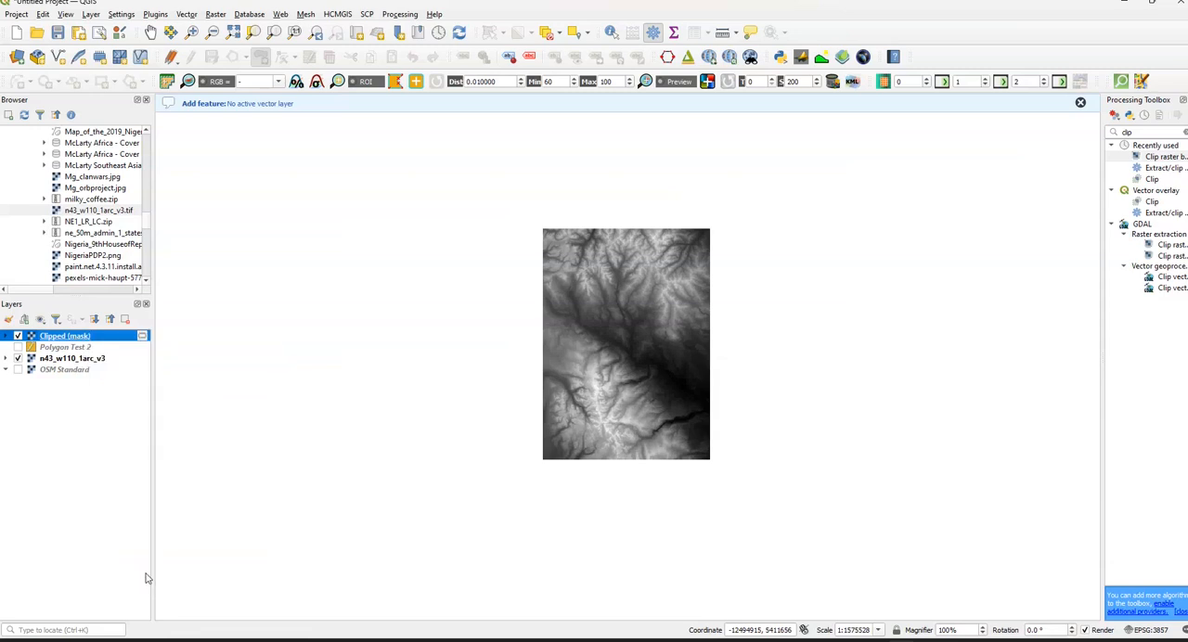
- Render Clipped (mask) as singleband pseudocolor with the red-to-blue color ramp
{"action": "double_click", "coordinate": [65, 334]}
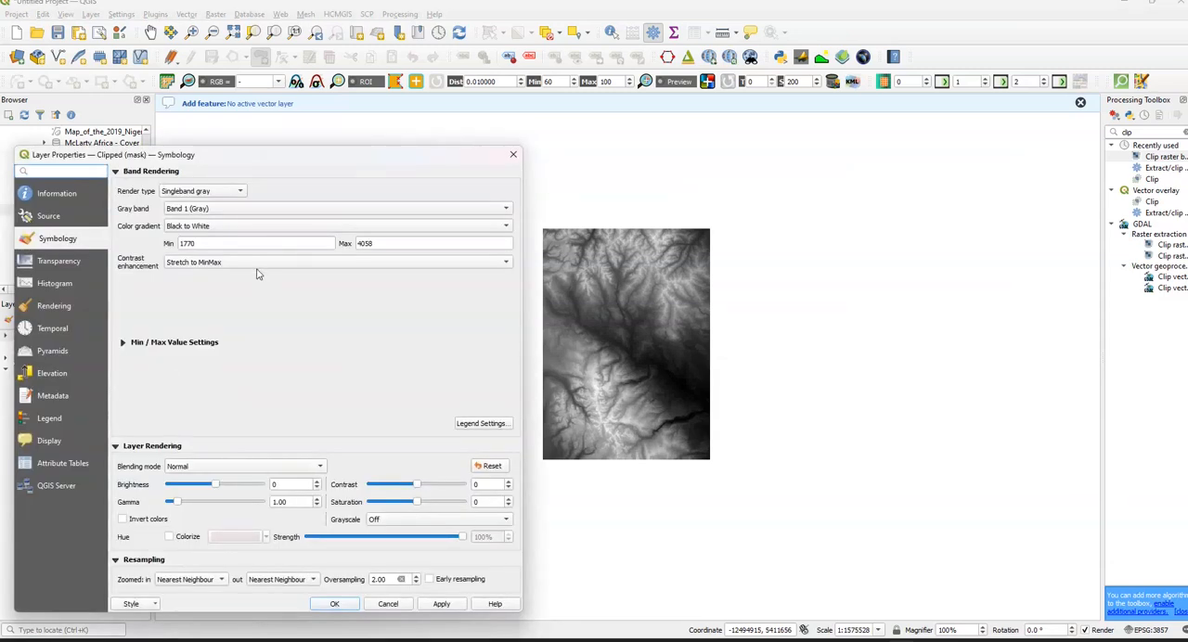
{"action": "mouse_move", "coordinate": [230, 195]}
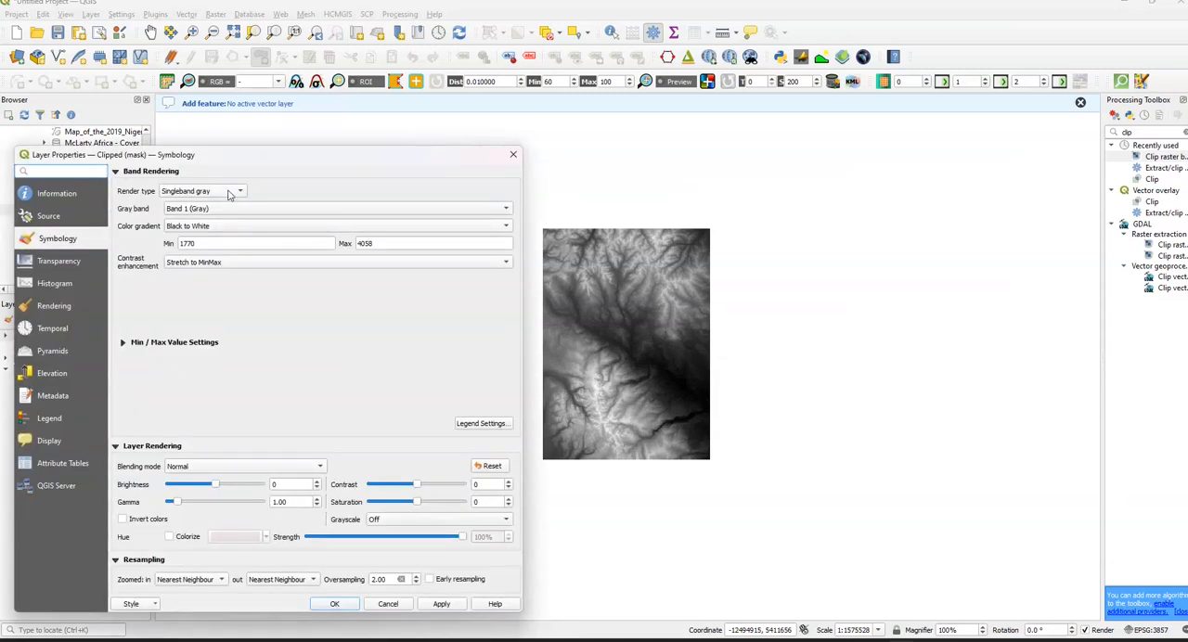
{"action": "left_click", "coordinate": [240, 189]}
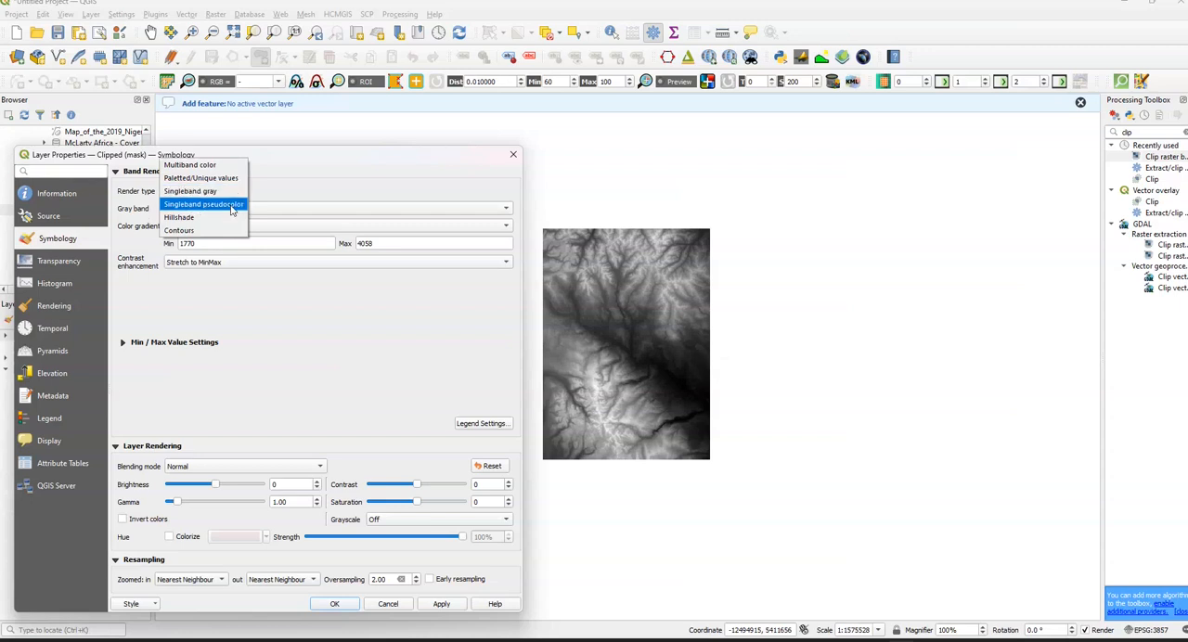
{"action": "left_click", "coordinate": [204, 204]}
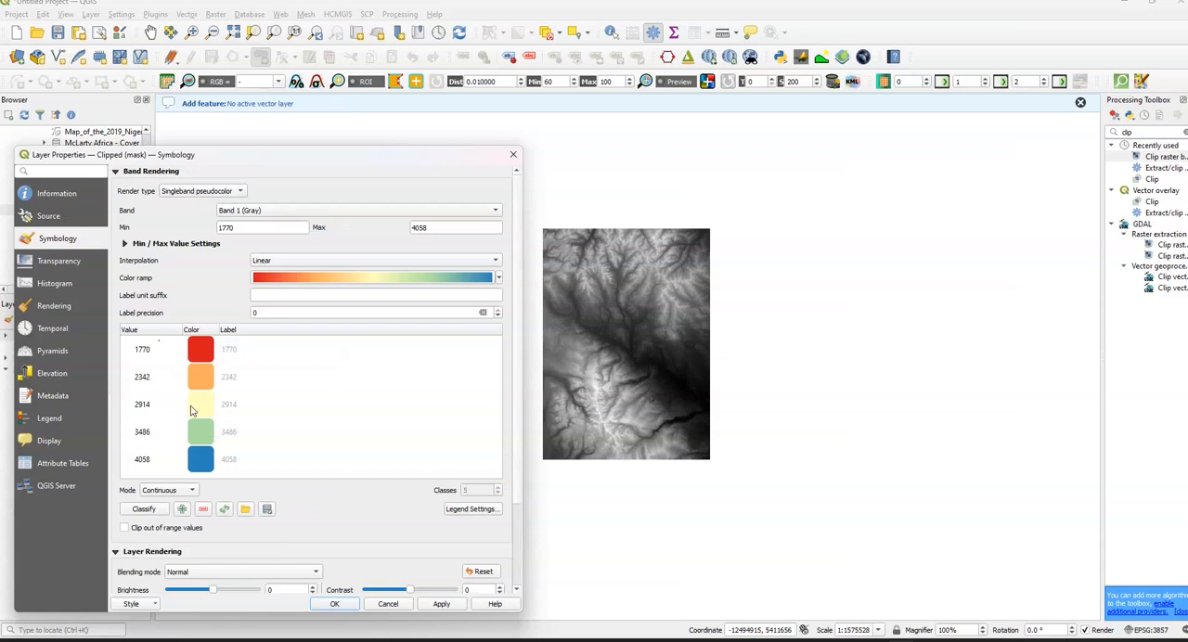
{"action": "mouse_move", "coordinate": [205, 319]}
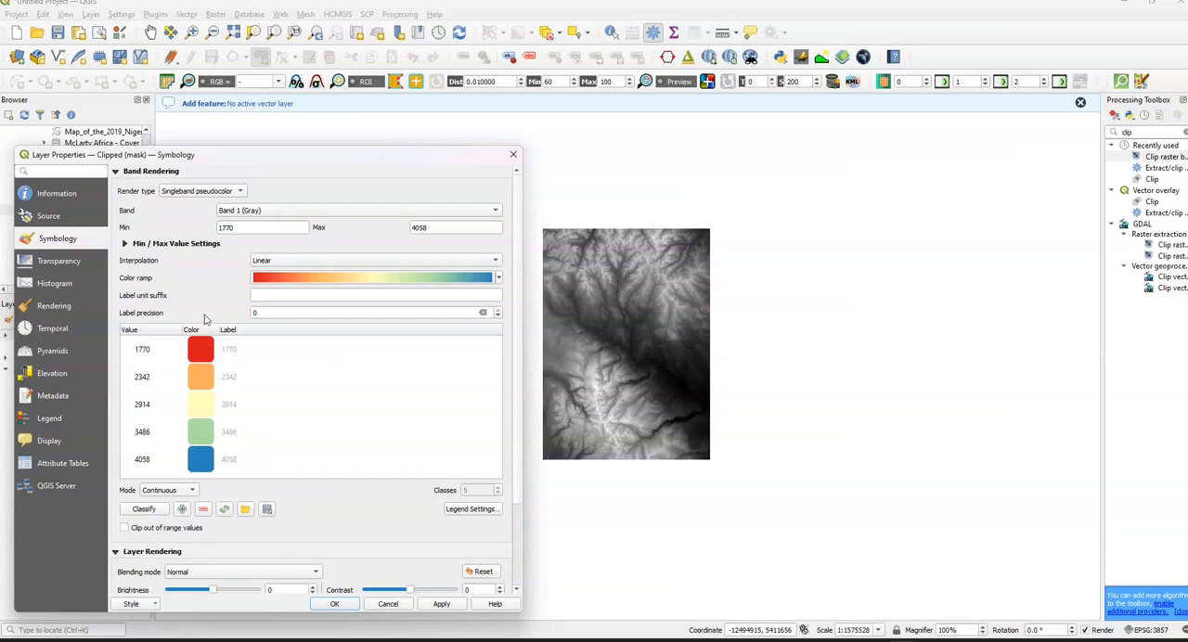
{"action": "mouse_move", "coordinate": [186, 391]}
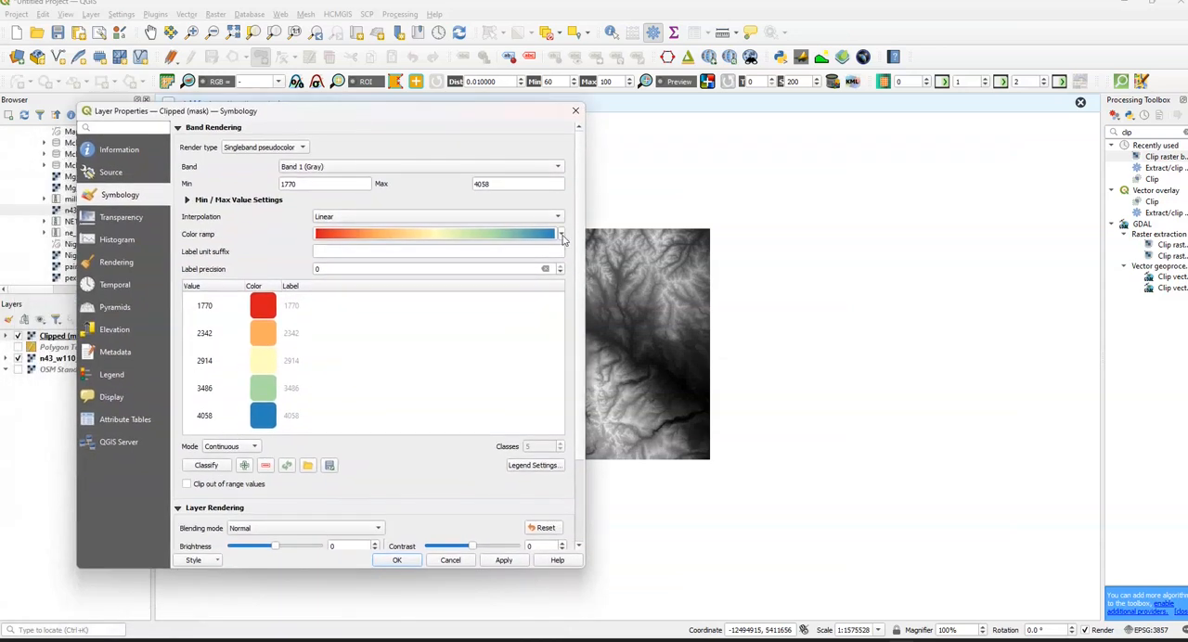
{"action": "left_click", "coordinate": [561, 234]}
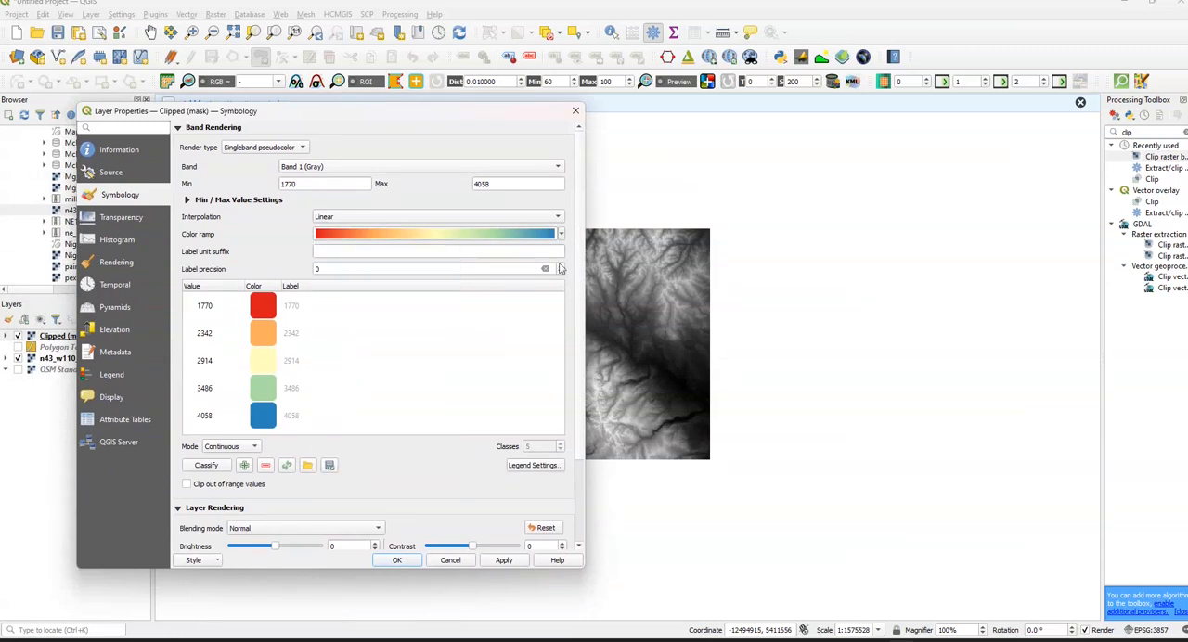
{"action": "left_click", "coordinate": [504, 561]}
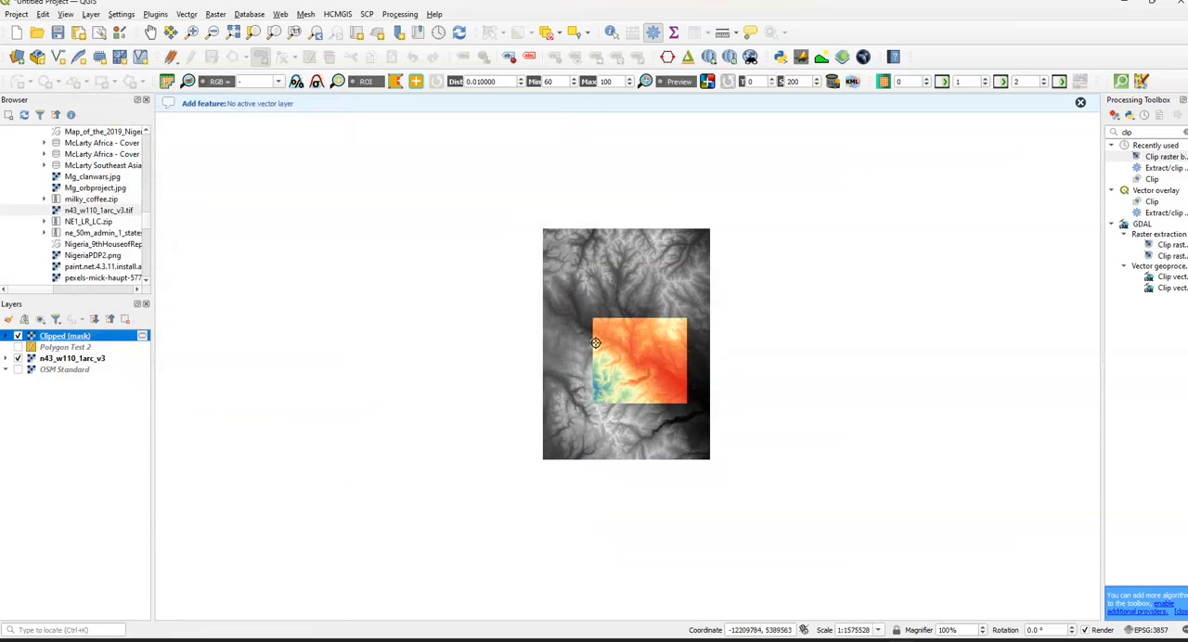
{"action": "mouse_move", "coordinate": [687, 401]}
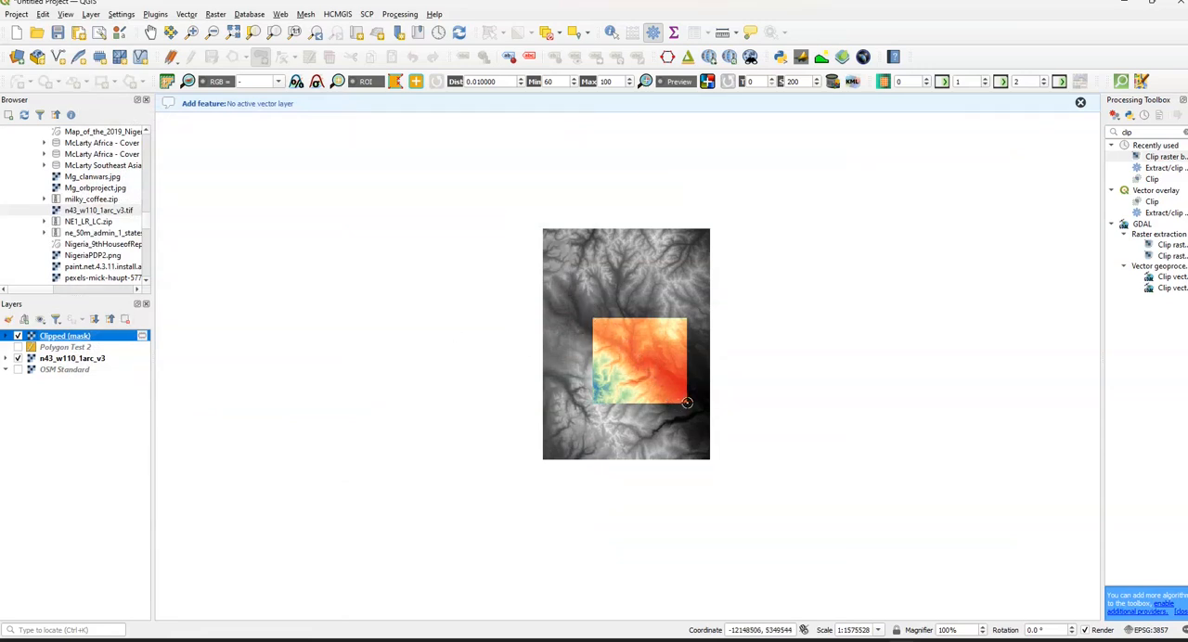
{"action": "mouse_move", "coordinate": [373, 169]}
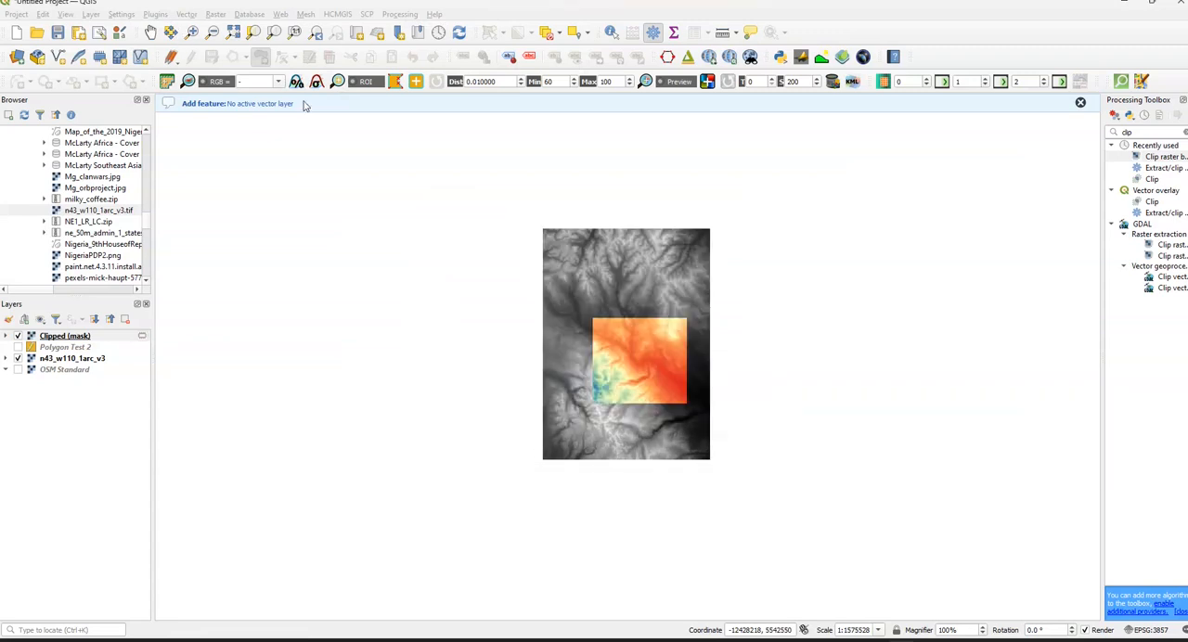
- Install the Qgis2threejs plugin from the plugin manager and close it
{"action": "left_click", "coordinate": [156, 15]}
{"action": "type", "text": "qgis2"}
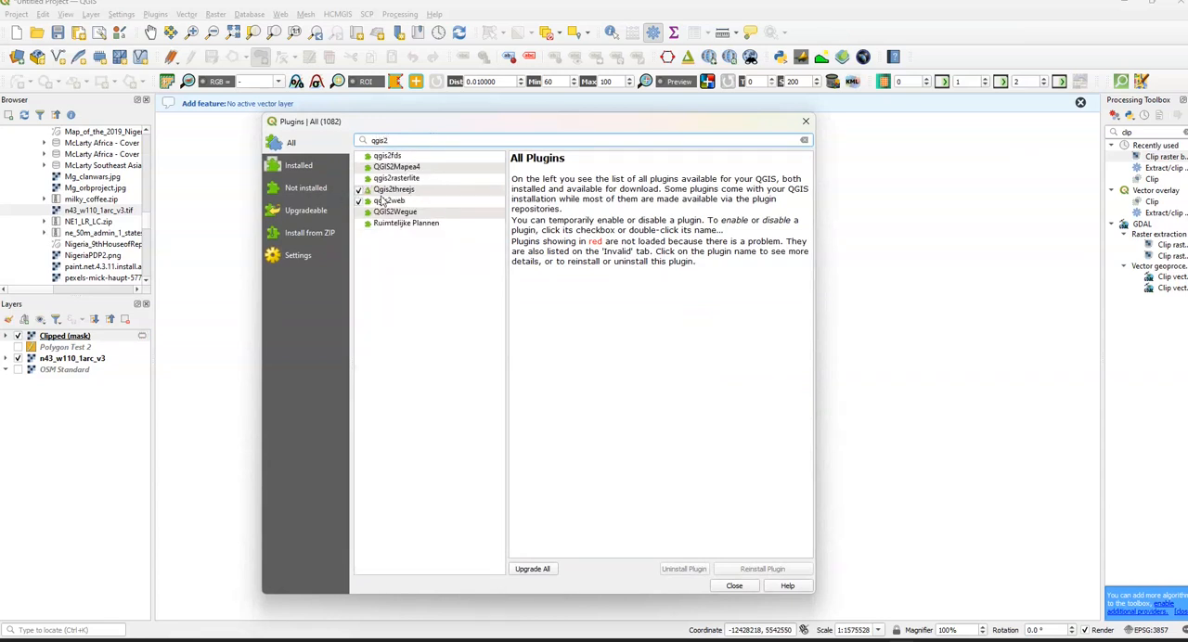
{"action": "left_click", "coordinate": [394, 189]}
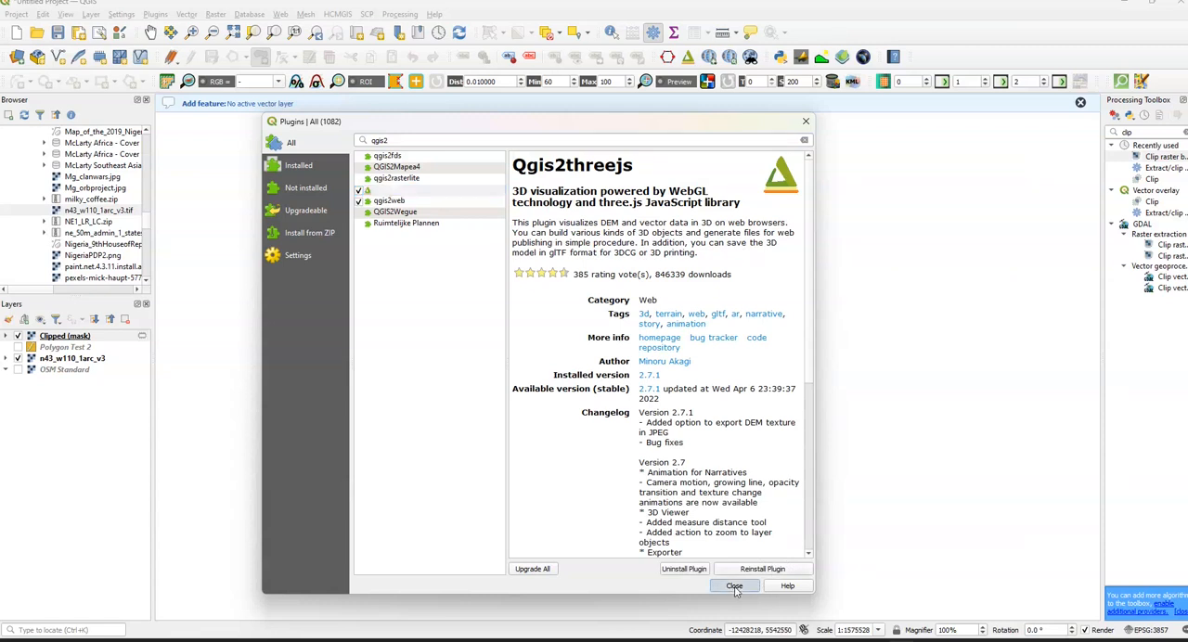
{"action": "left_click", "coordinate": [733, 586]}
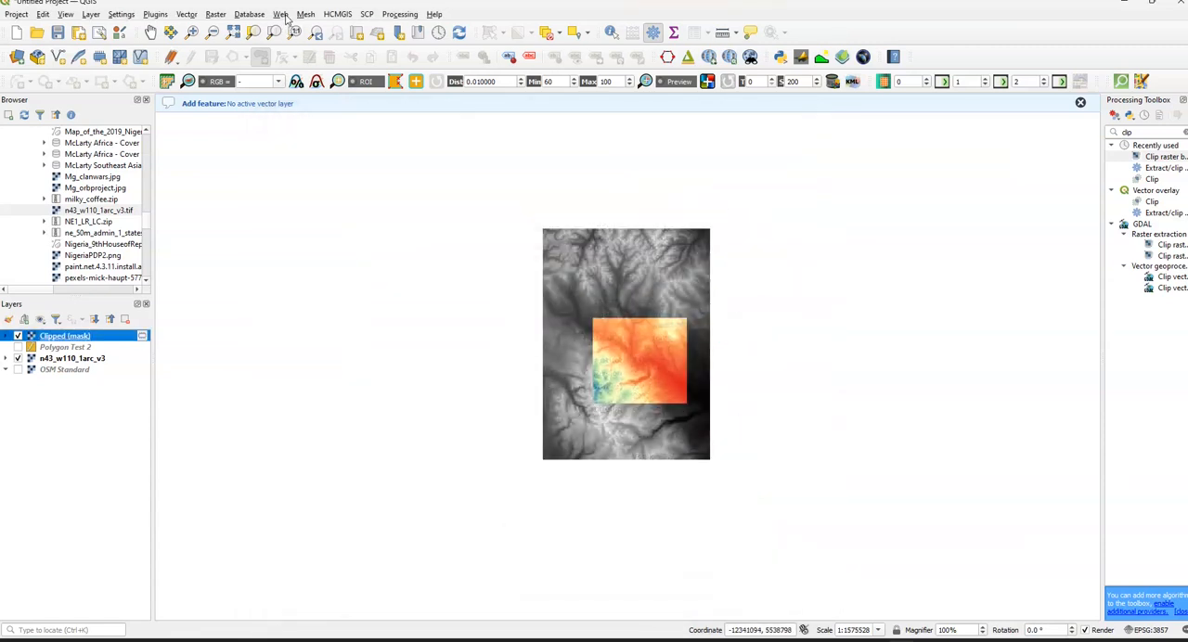
- Launch the Qgis2threejs Exporter from the Web menu and show the DEM layers as 3D terrain
{"action": "left_click", "coordinate": [281, 15]}
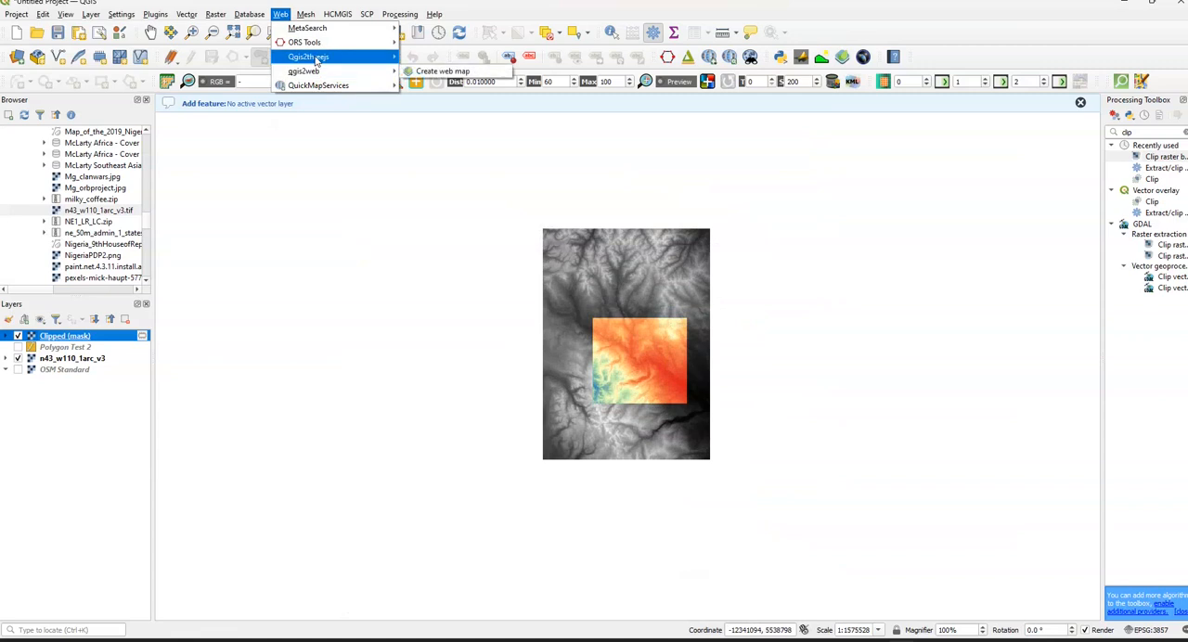
{"action": "mouse_move", "coordinate": [308, 55]}
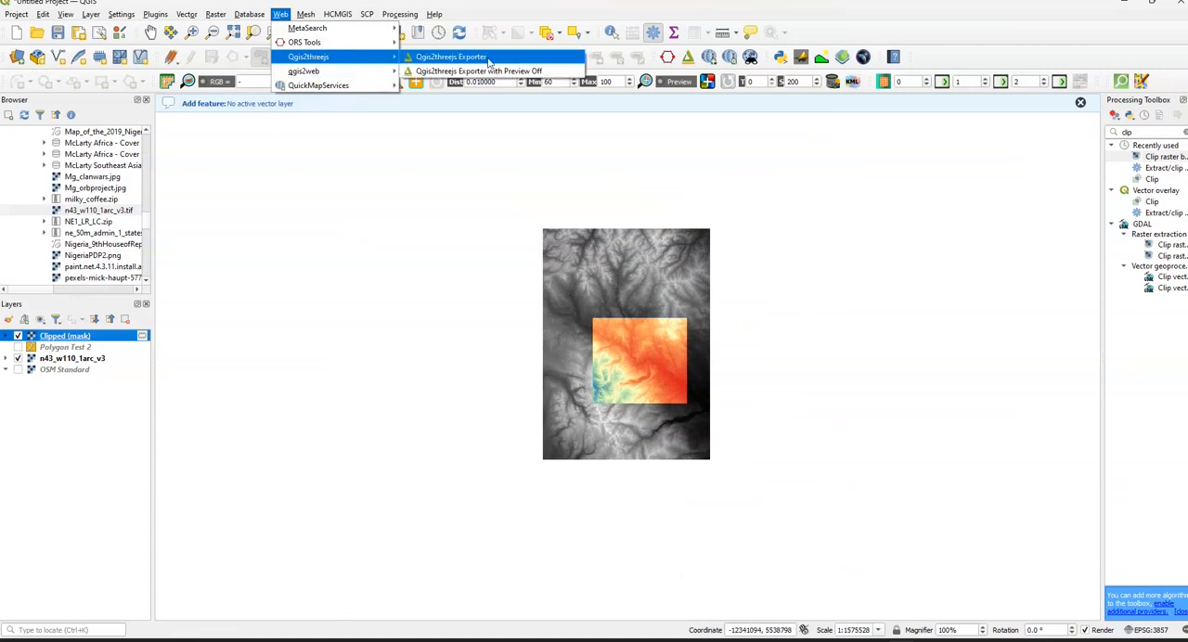
{"action": "left_click", "coordinate": [449, 55]}
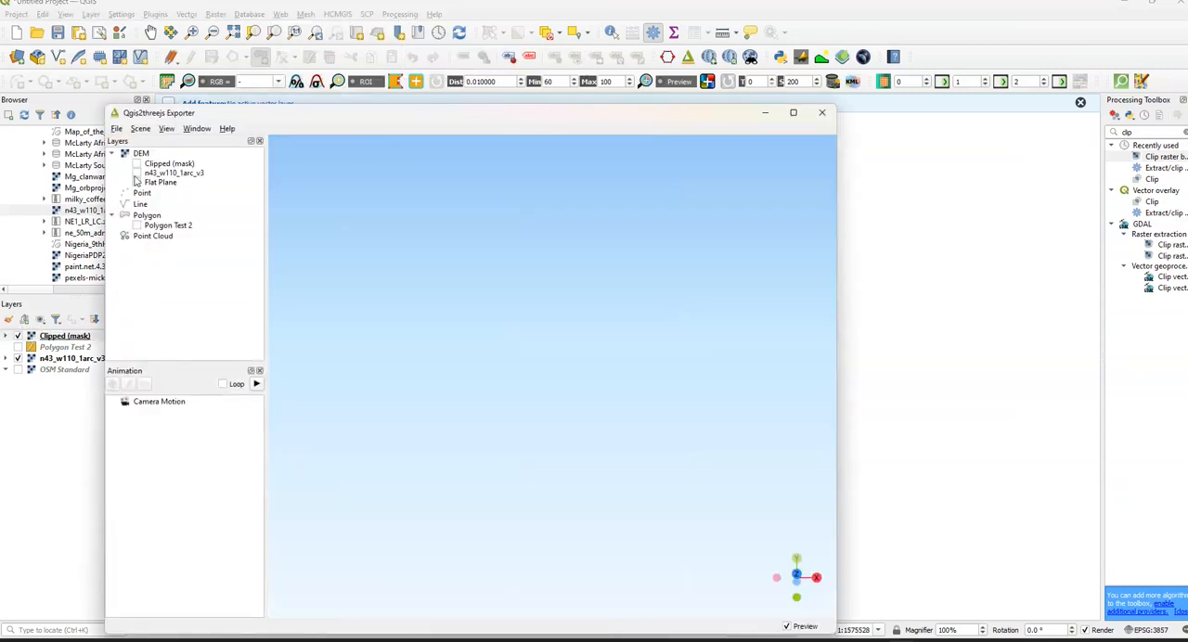
{"action": "left_click", "coordinate": [137, 164]}
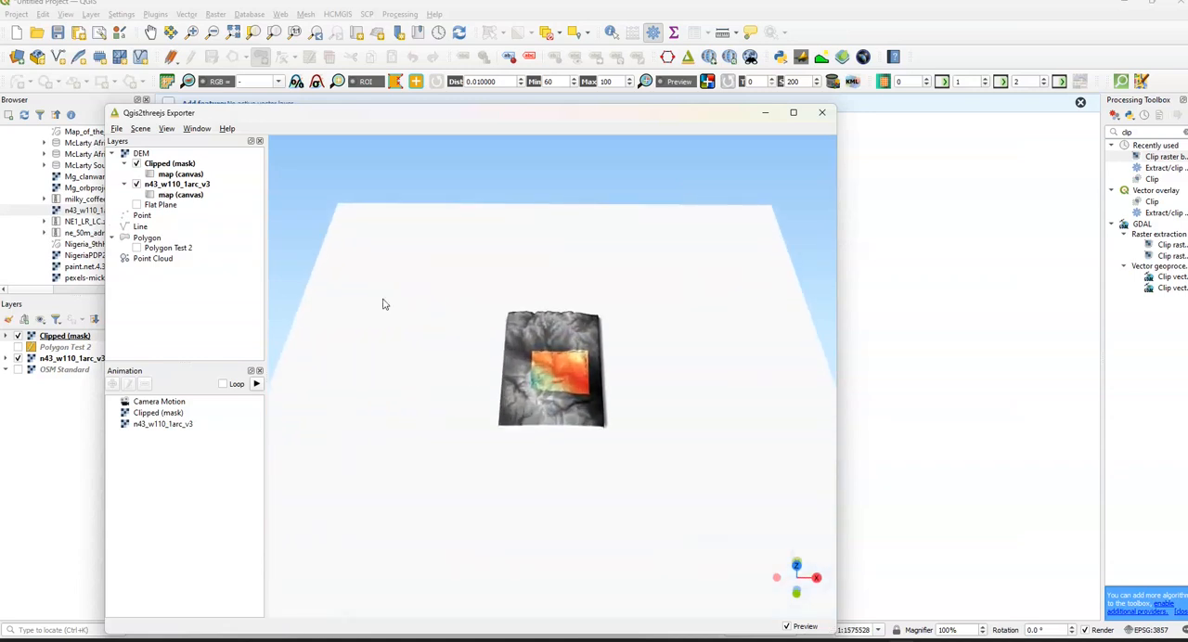
- Enable 'Clip DEM with polygon layer' for n43_w110_1arc_v3 and confirm, then view the terrain from the side
{"action": "right_click", "coordinate": [176, 183]}
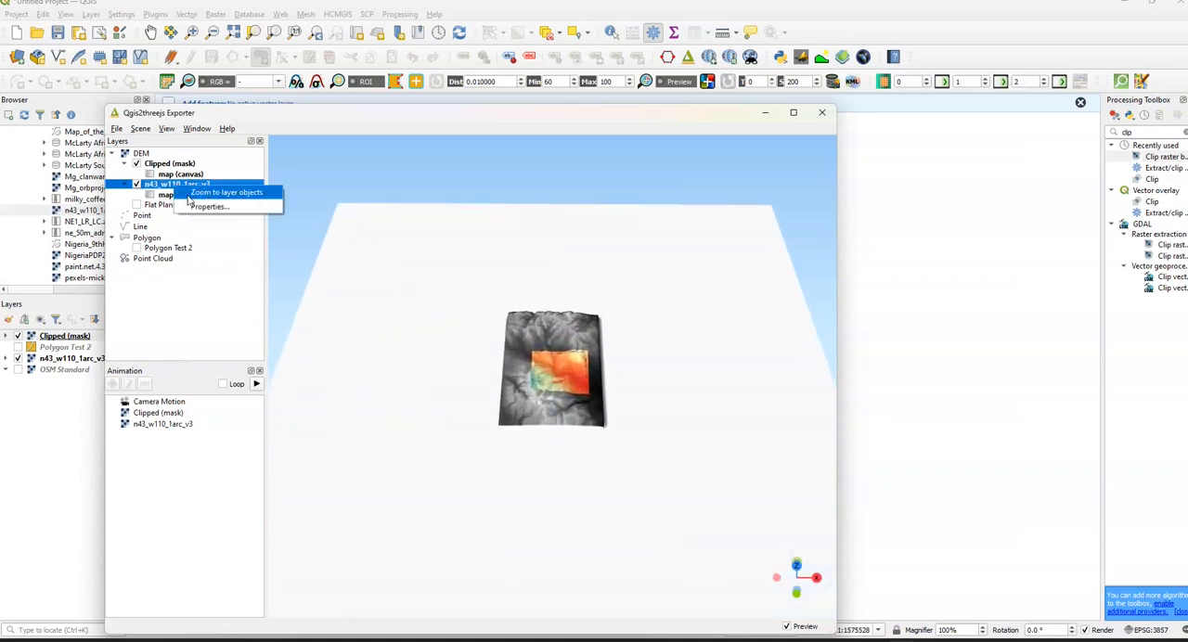
{"action": "left_click", "coordinate": [208, 206]}
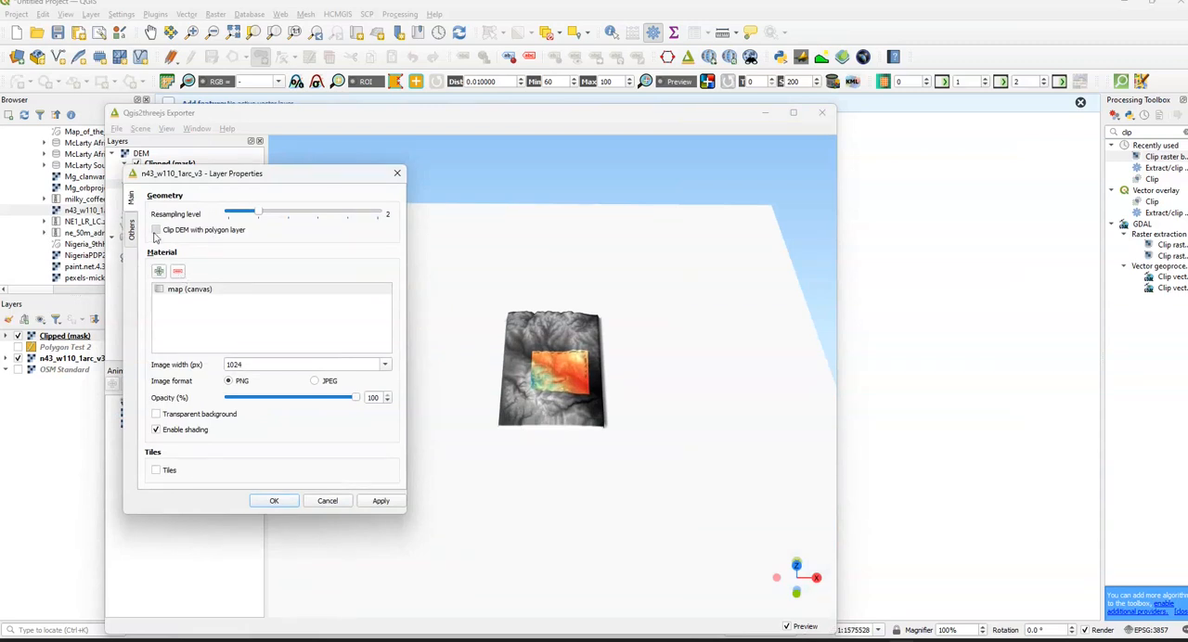
{"action": "left_click", "coordinate": [156, 228]}
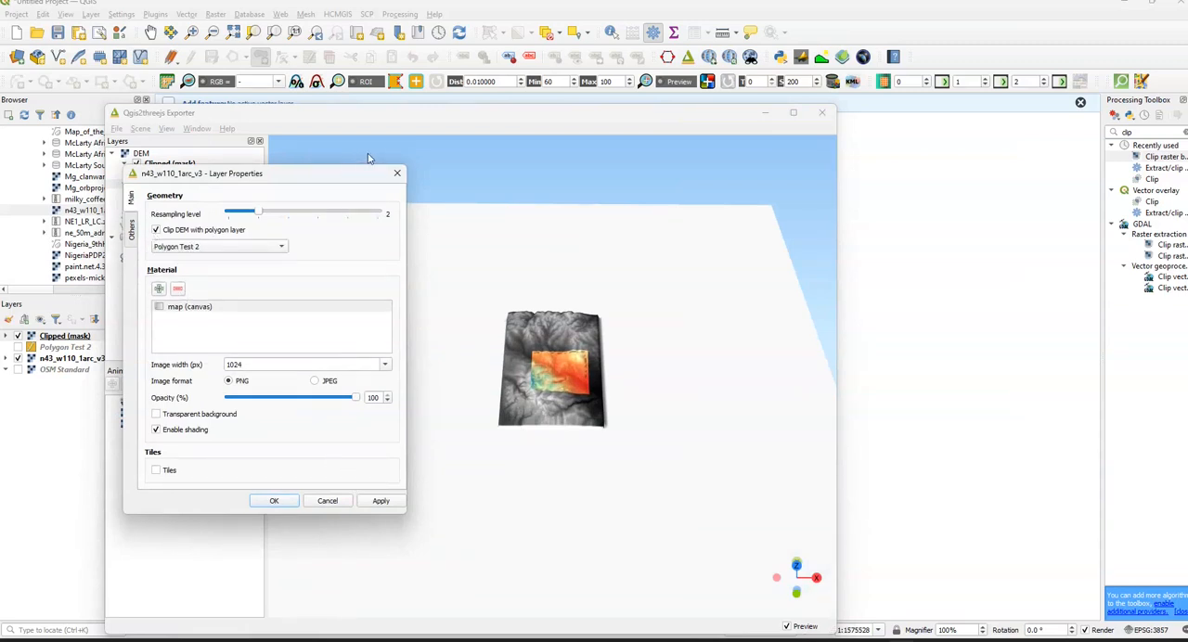
{"action": "left_click", "coordinate": [274, 502]}
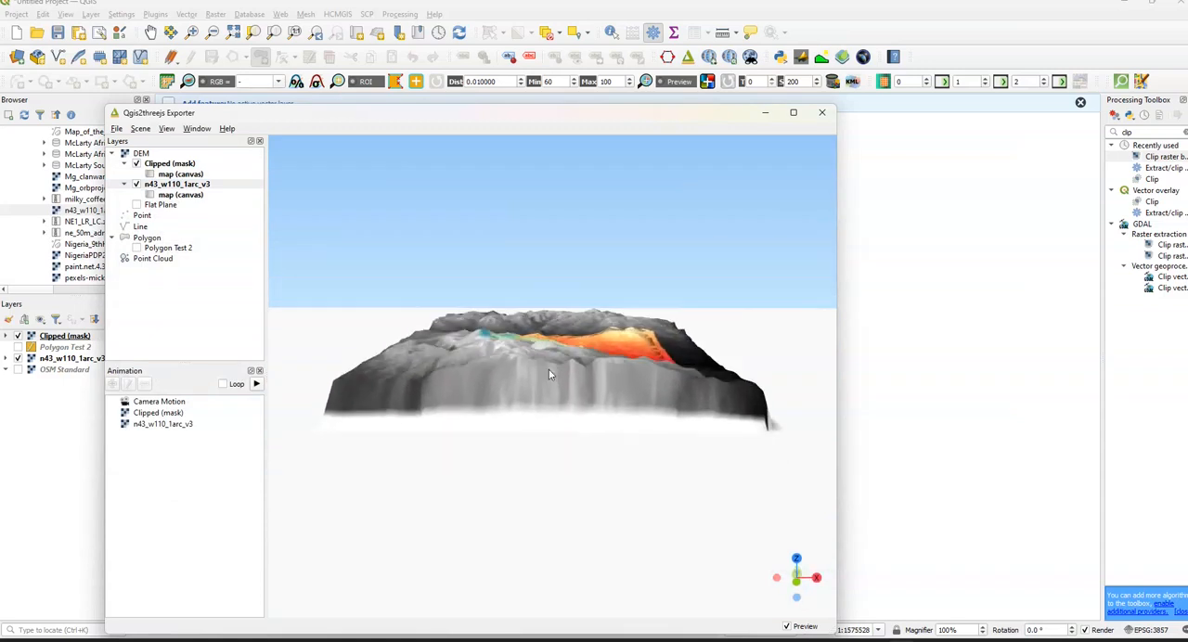
{"action": "left_click_drag", "start_coordinate": [547, 371], "coordinate": [557, 260]}
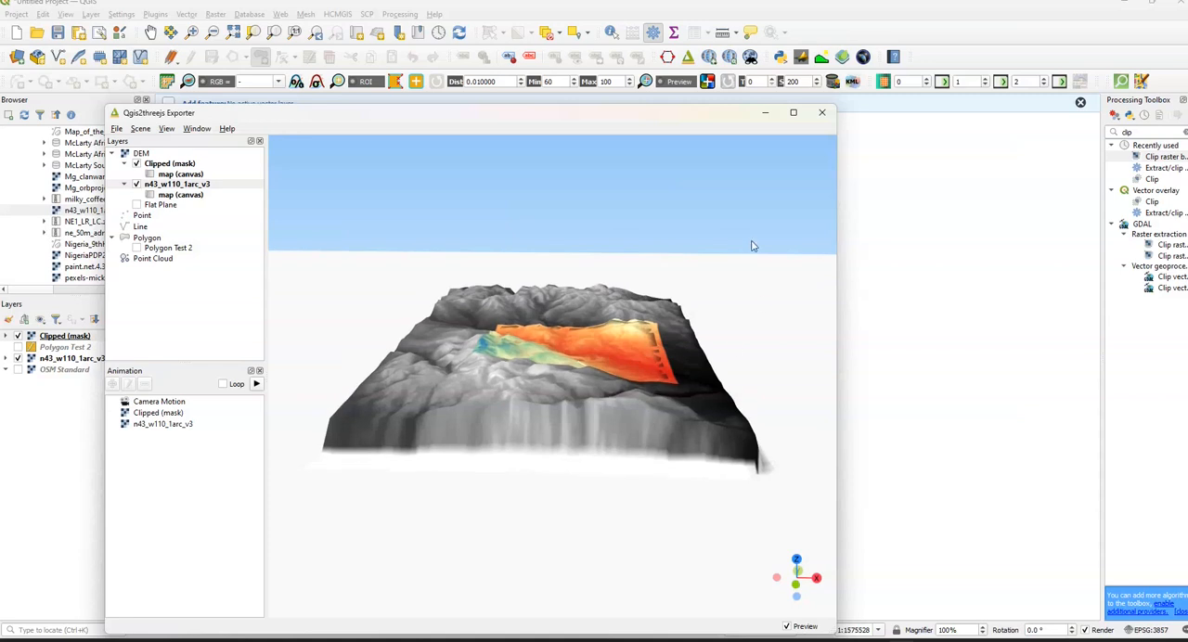
{"action": "mouse_move", "coordinate": [650, 338]}
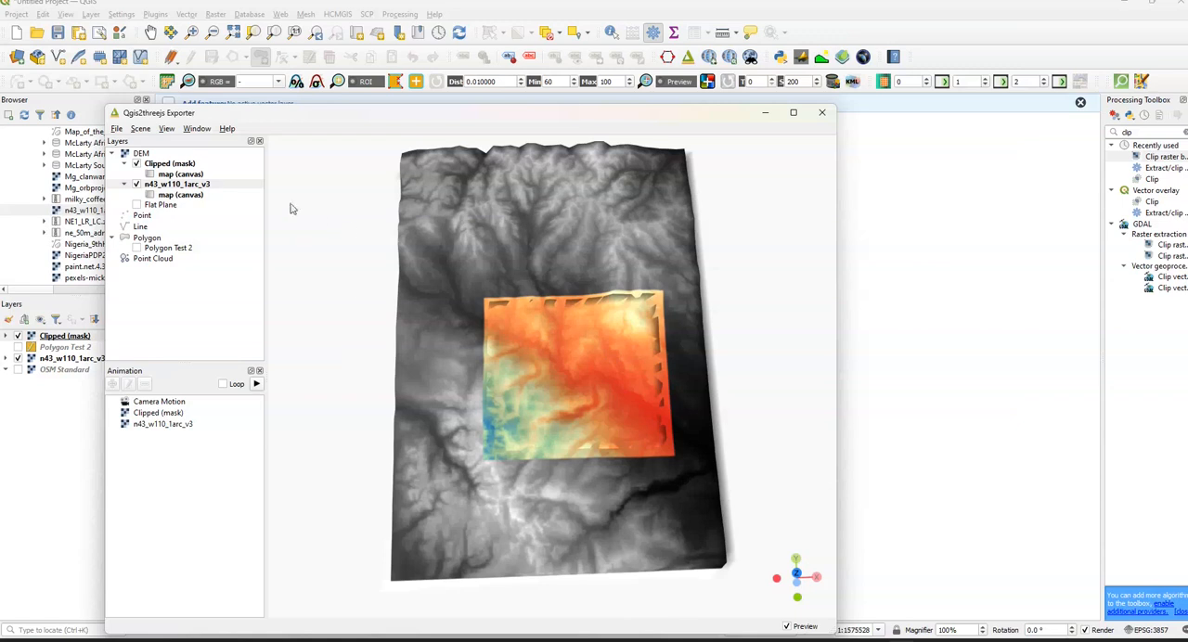
- Re-enable DEM clipping on n43_w110_1arc_v3 with Polygon Test 2 chosen as the clip layer and apply it
{"action": "double_click", "coordinate": [177, 184]}
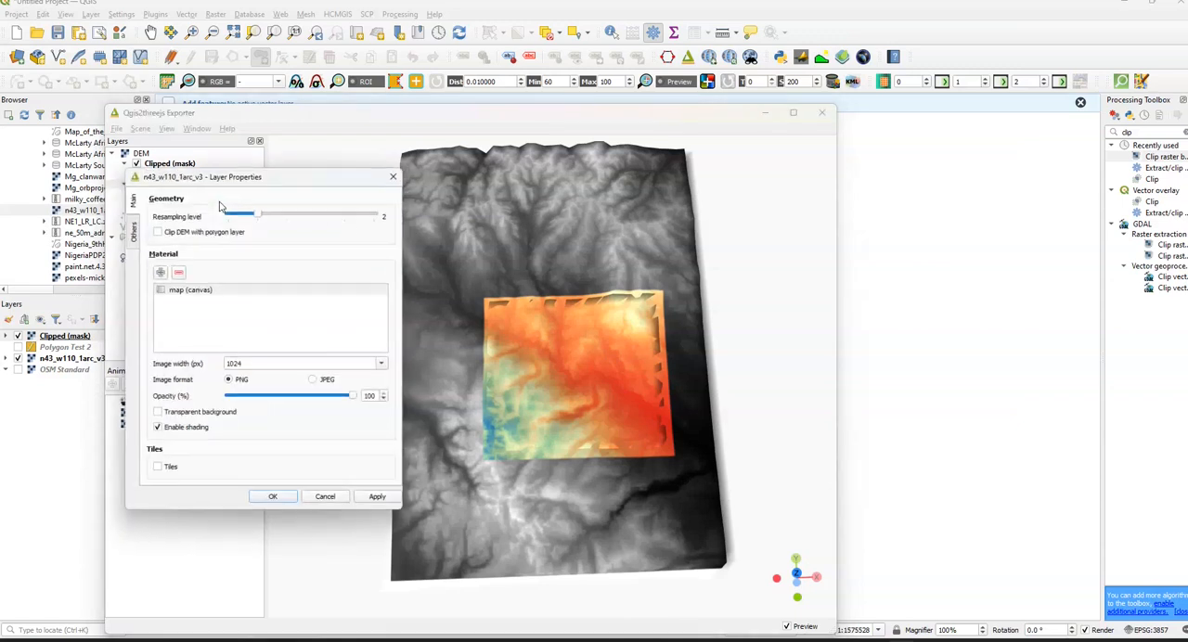
{"action": "left_click_drag", "start_coordinate": [201, 176], "coordinate": [434, 182]}
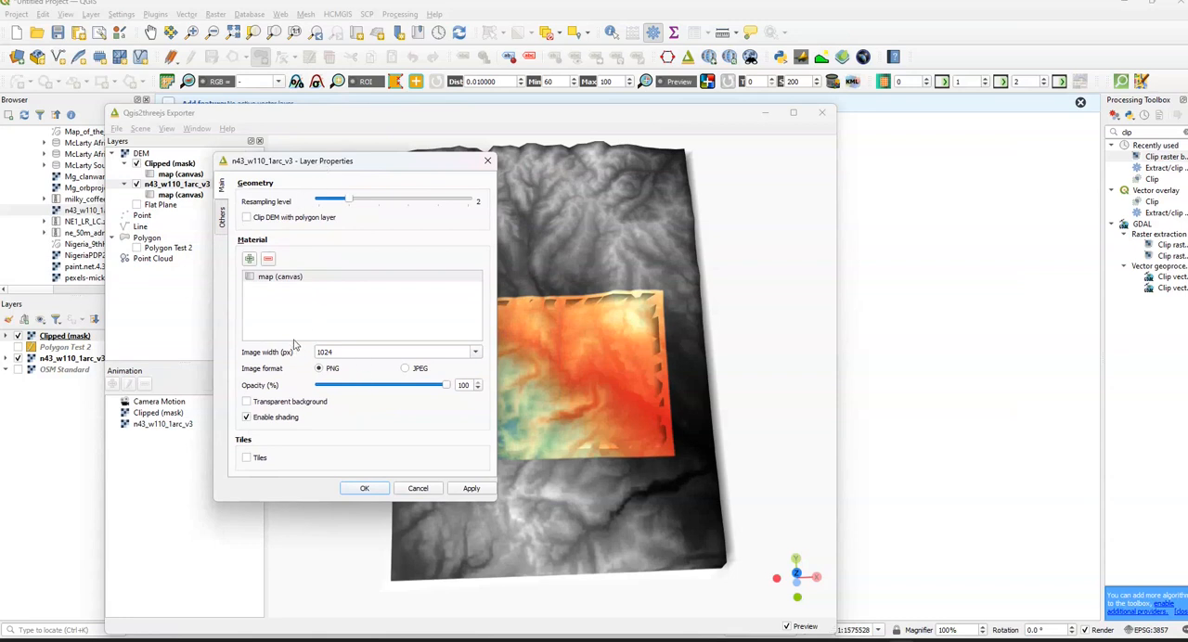
{"action": "left_click", "coordinate": [247, 217]}
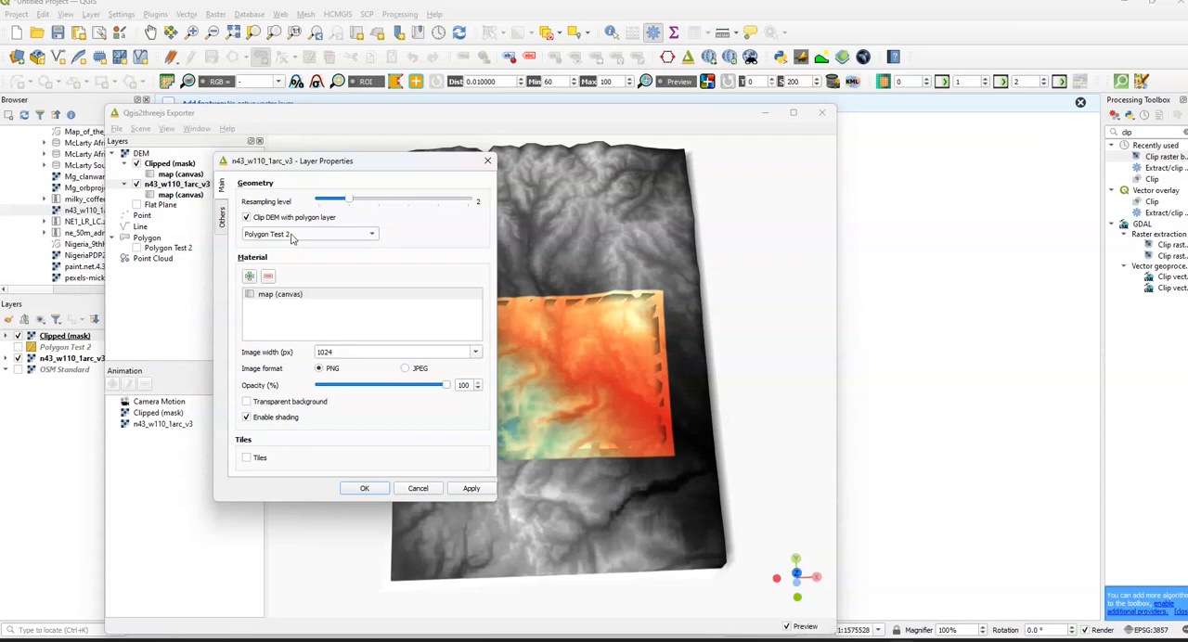
{"action": "left_click", "coordinate": [472, 489]}
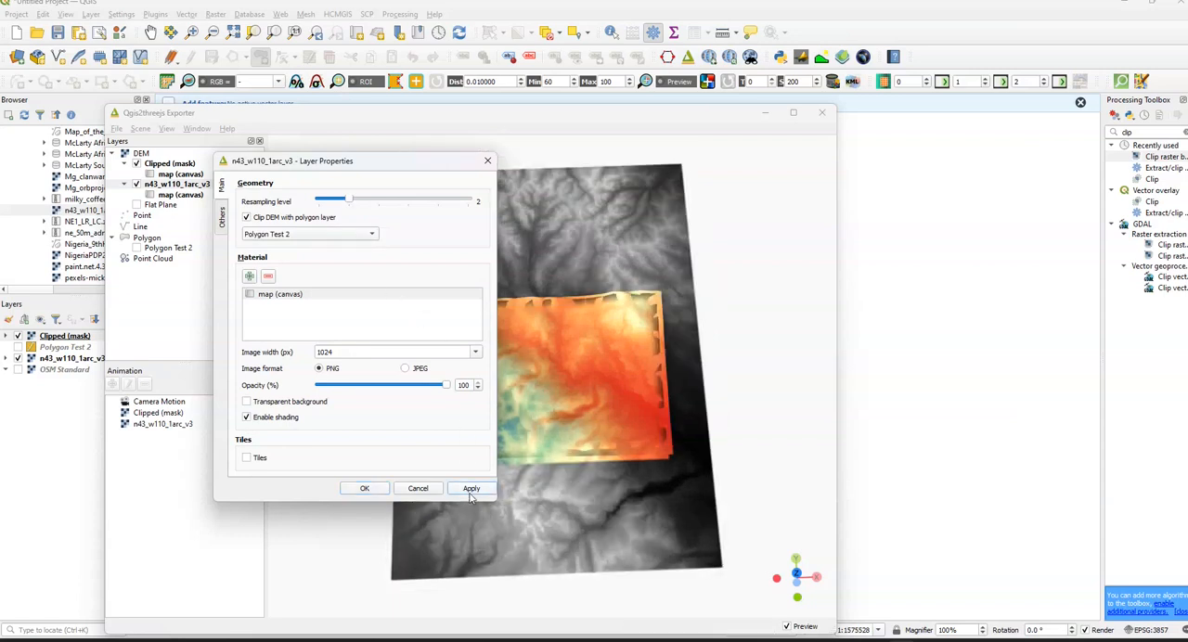
{"action": "left_click", "coordinate": [364, 488]}
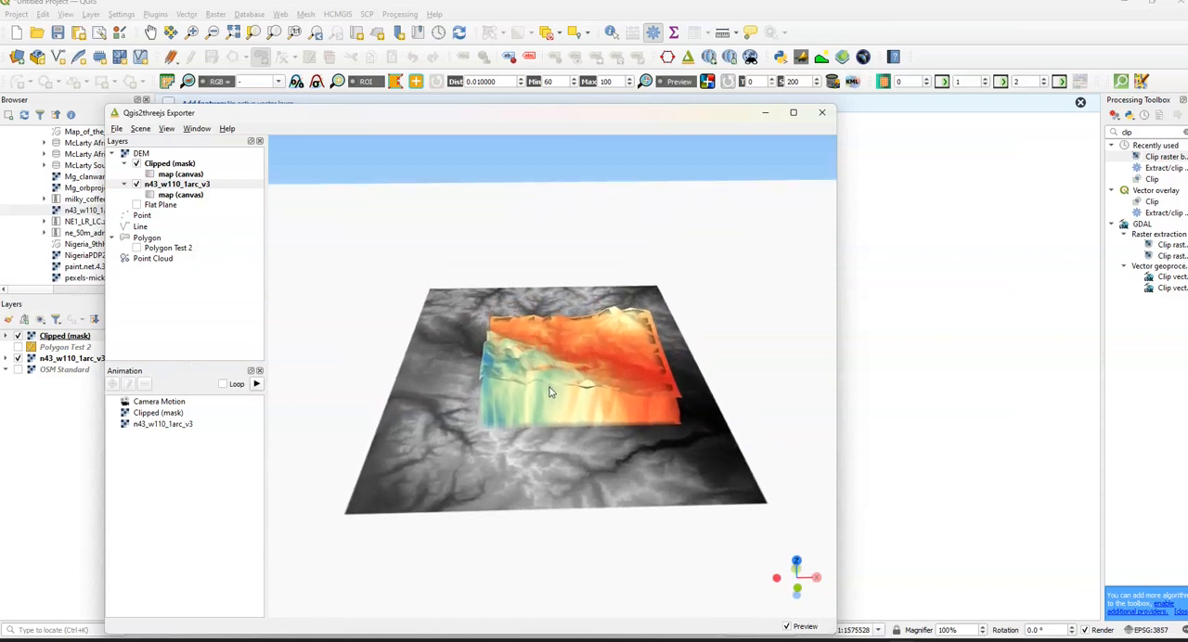
{"action": "left_click_drag", "start_coordinate": [547, 390], "coordinate": [538, 371]}
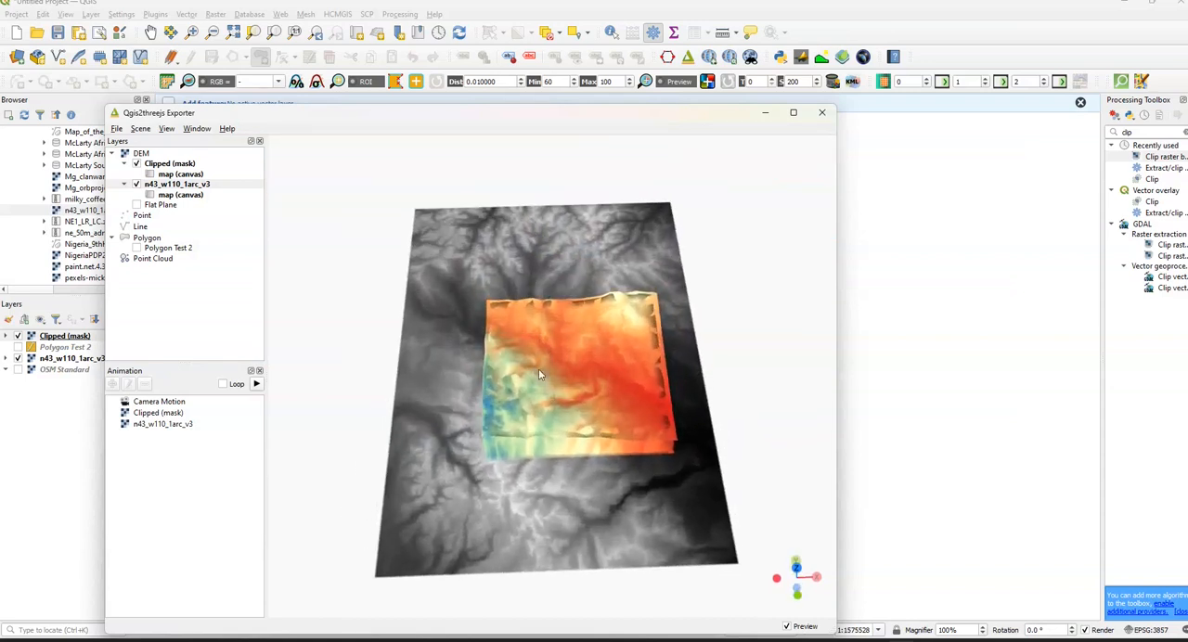
- Clip the Clipped (mask) terrain with Polygon Test 2 as well, apply and close its settings
{"action": "right_click", "coordinate": [171, 164]}
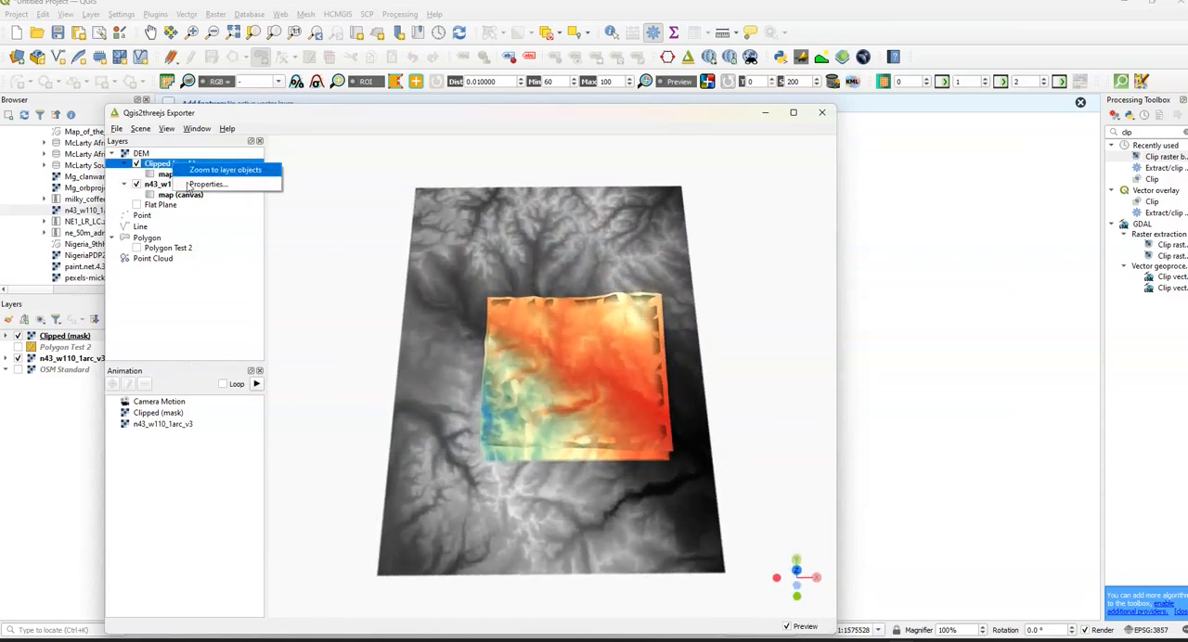
{"action": "left_click", "coordinate": [208, 182]}
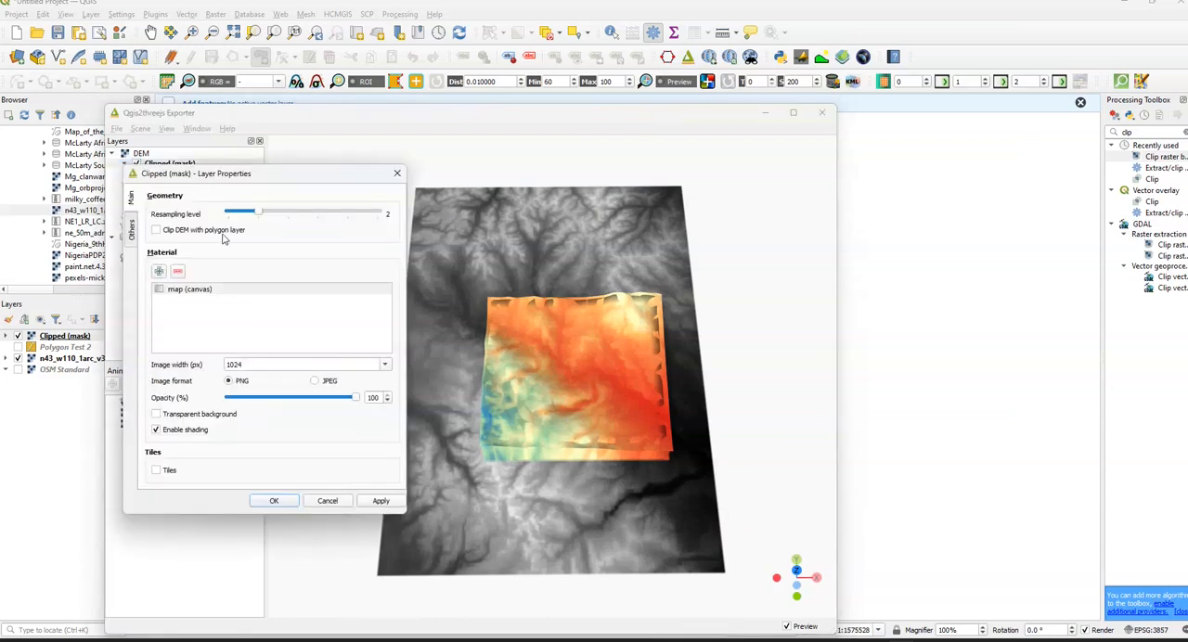
{"action": "left_click", "coordinate": [156, 229]}
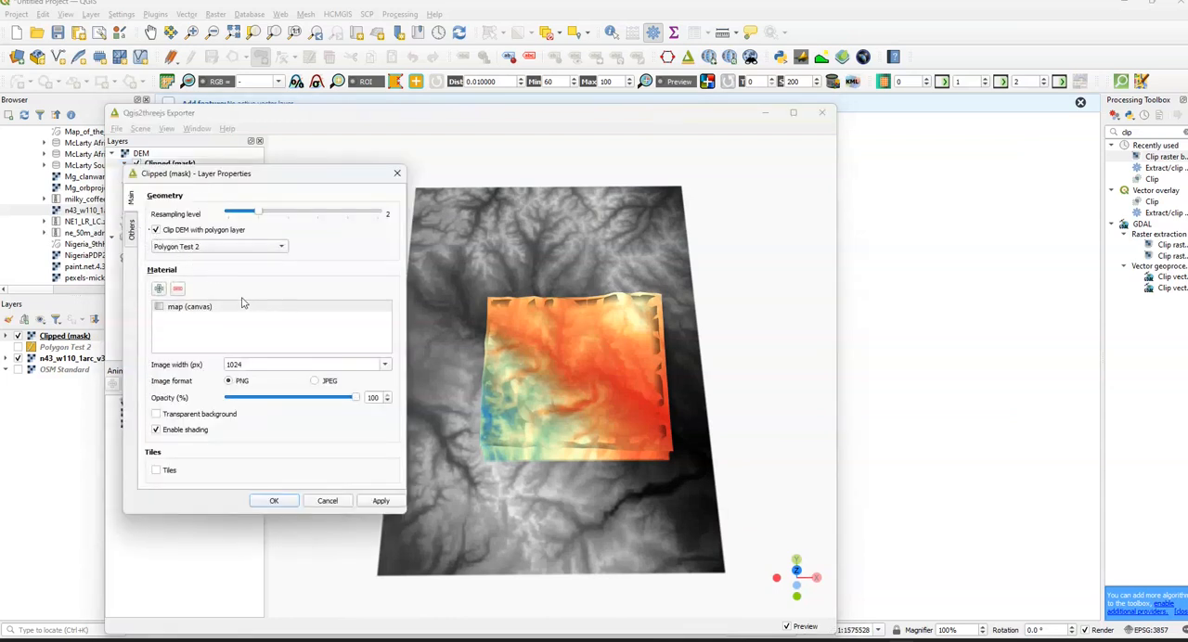
{"action": "left_click", "coordinate": [381, 501]}
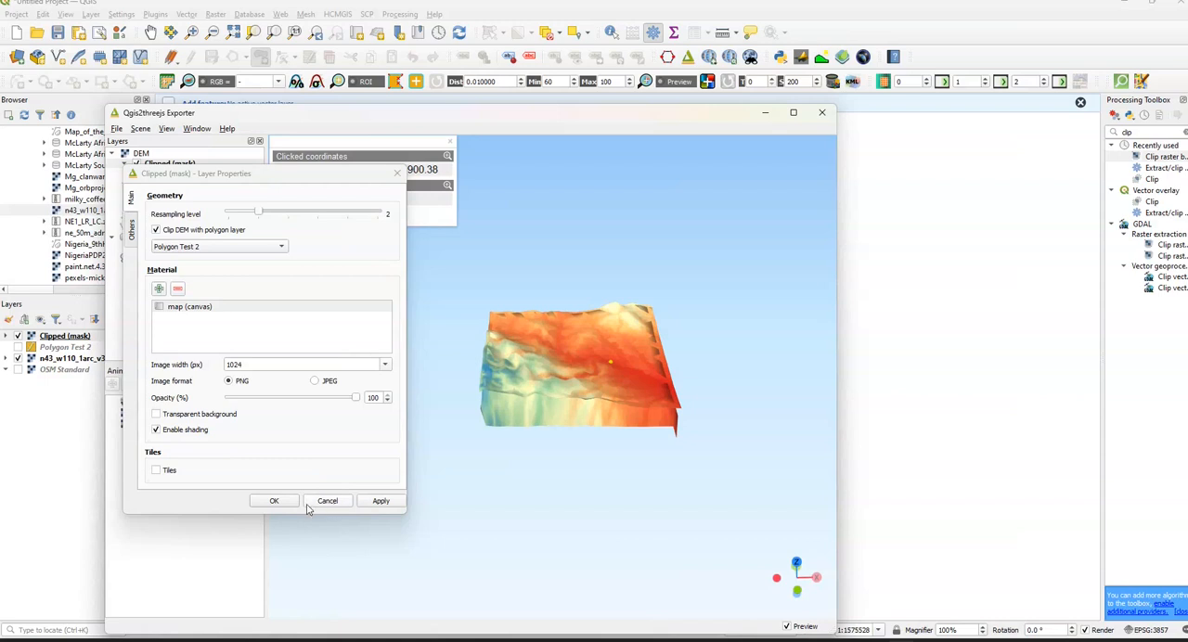
{"action": "left_click", "coordinate": [273, 501]}
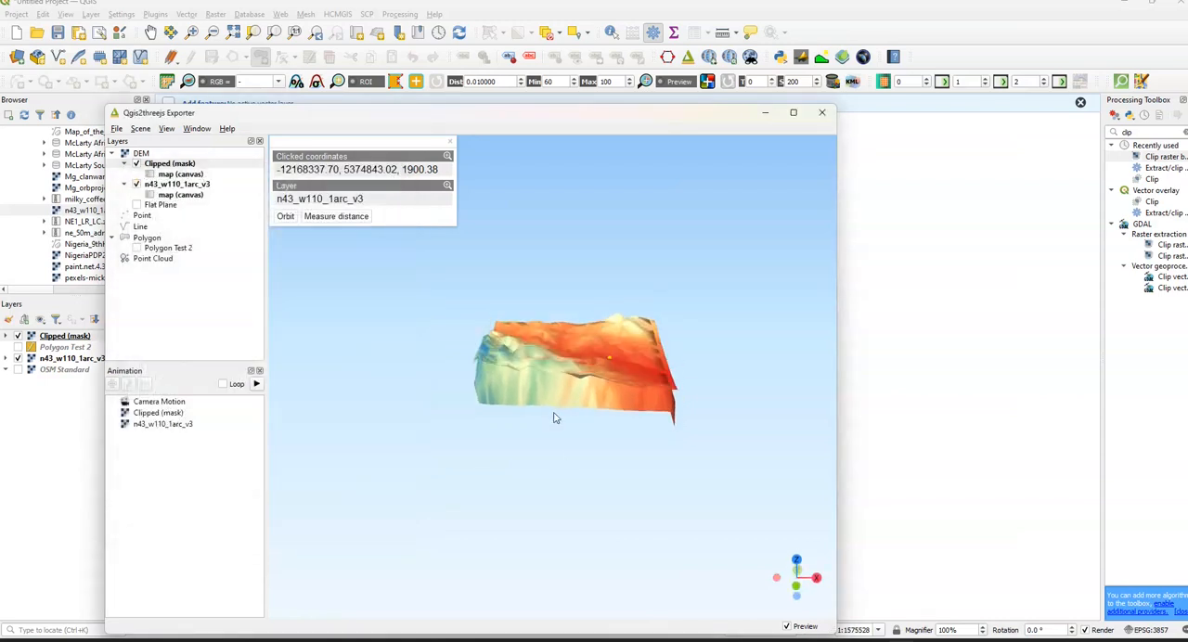
- Orbit the lone colored terrain block obliquely, then bring up the Clipped (mask) layer's styling
{"action": "left_click_drag", "start_coordinate": [555, 418], "coordinate": [702, 480]}
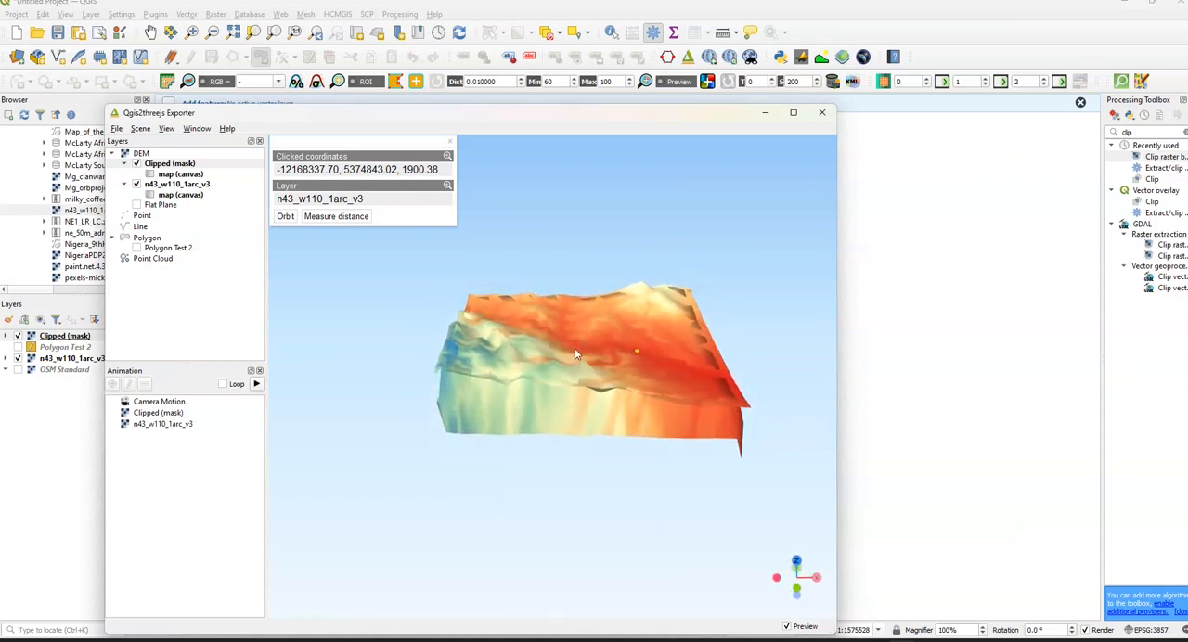
{"action": "left_click_drag", "start_coordinate": [575, 352], "coordinate": [586, 534]}
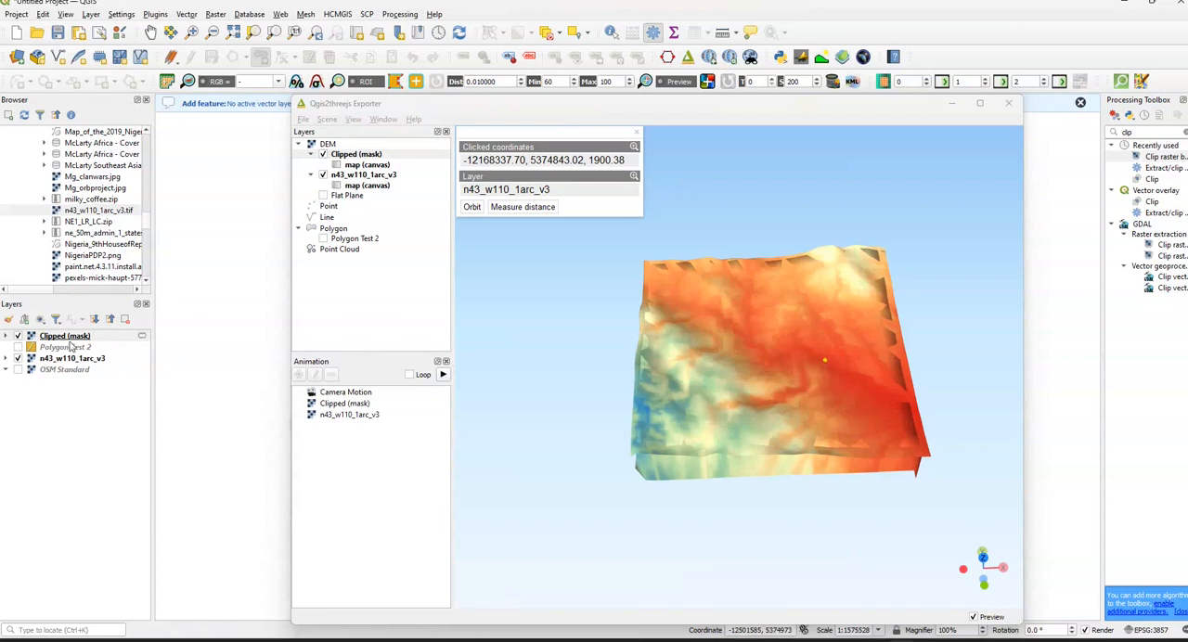
{"action": "left_click", "coordinate": [65, 334]}
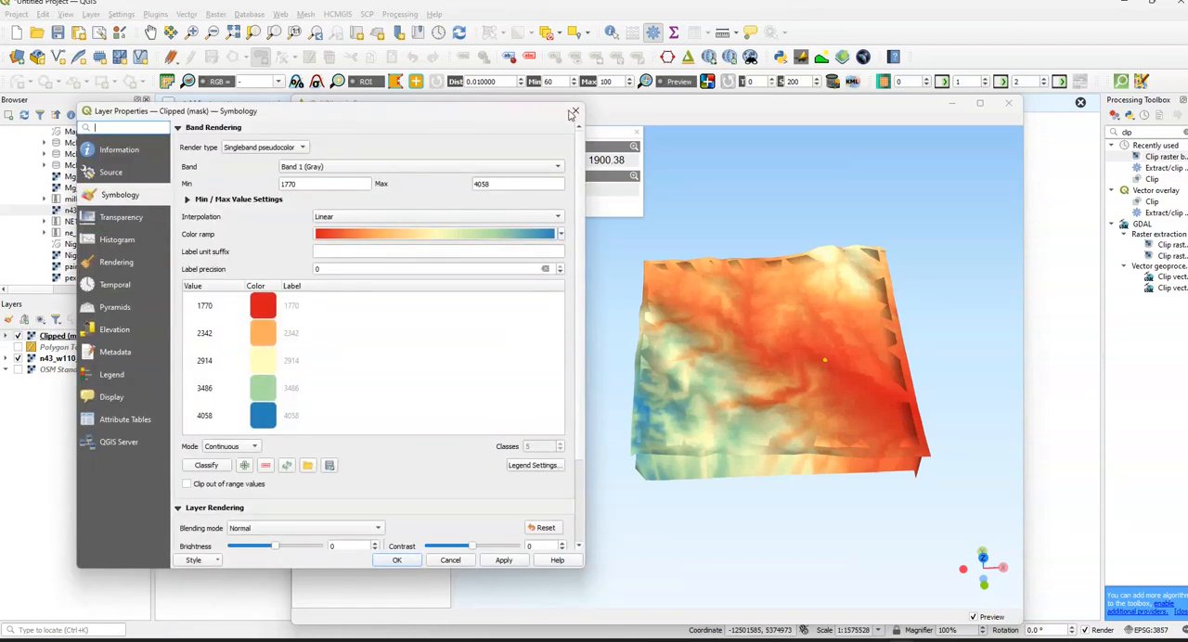
{"action": "left_click", "coordinate": [574, 112]}
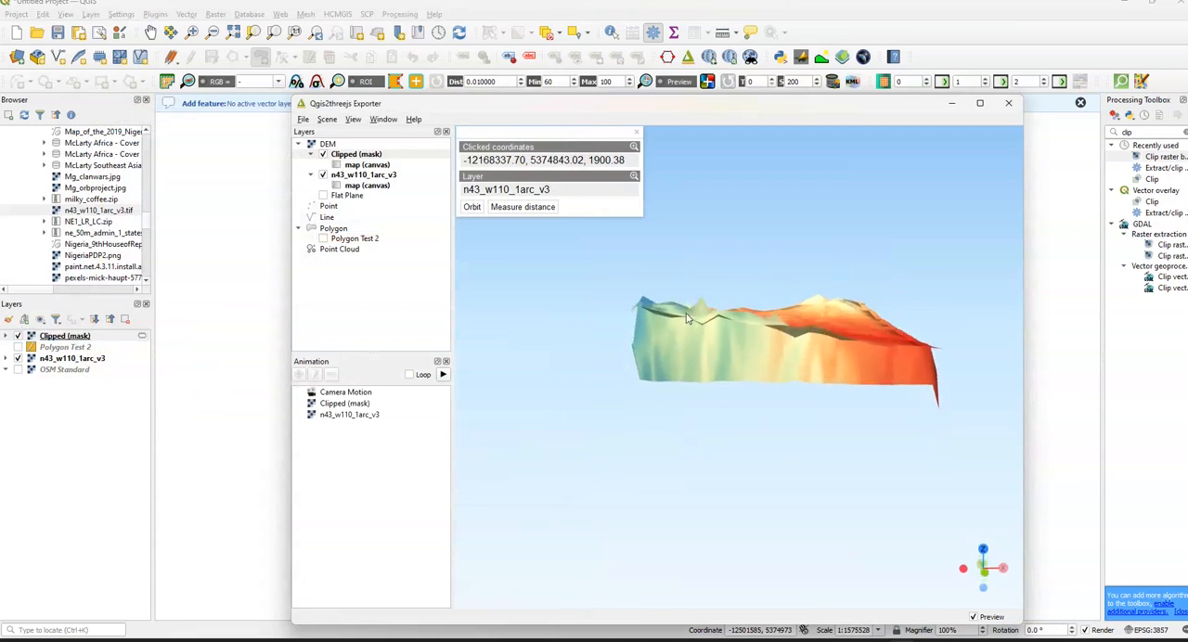
{"action": "left_click_drag", "start_coordinate": [691, 319], "coordinate": [684, 360]}
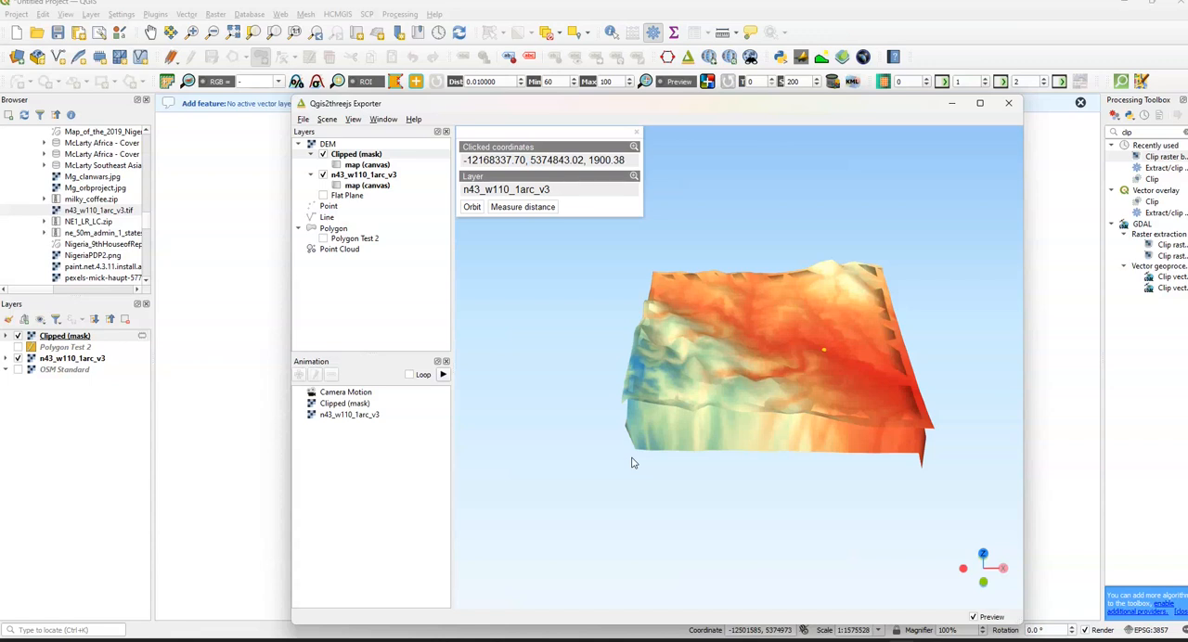
{"action": "mouse_move", "coordinate": [644, 449]}
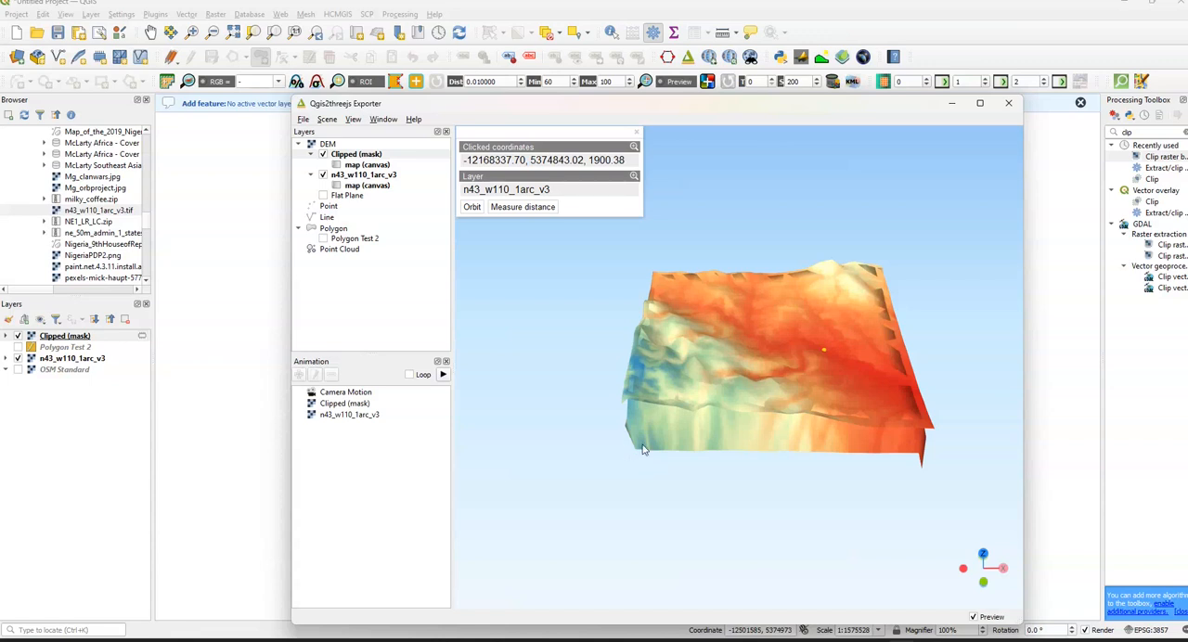